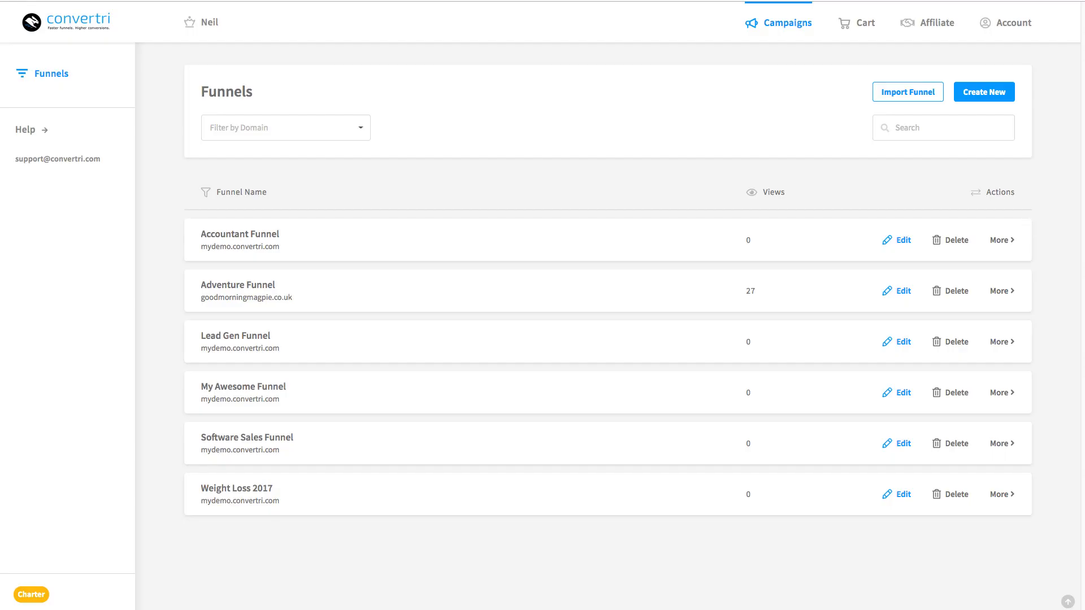
pyautogui.moveTo(600, 127)
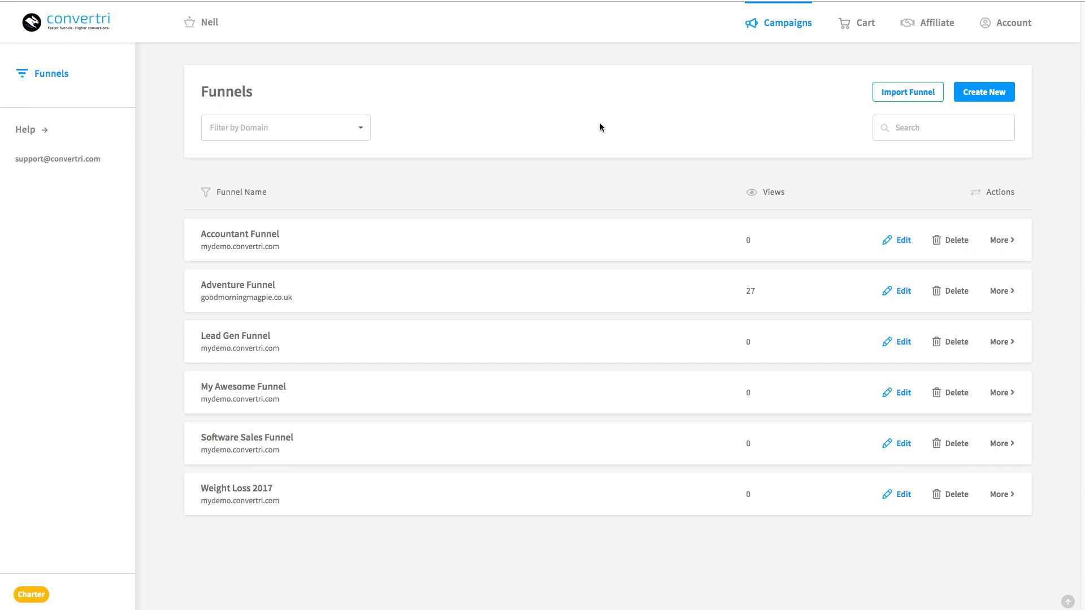
# Step: Open Account settings and go to the Domains section
pyautogui.click(1011, 22)
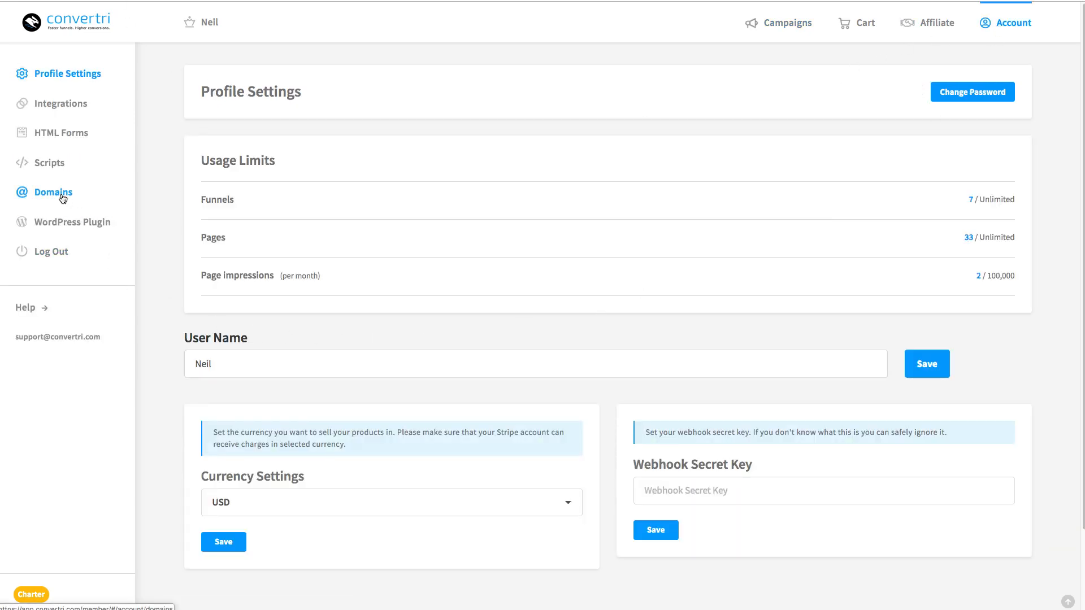
pyautogui.click(53, 192)
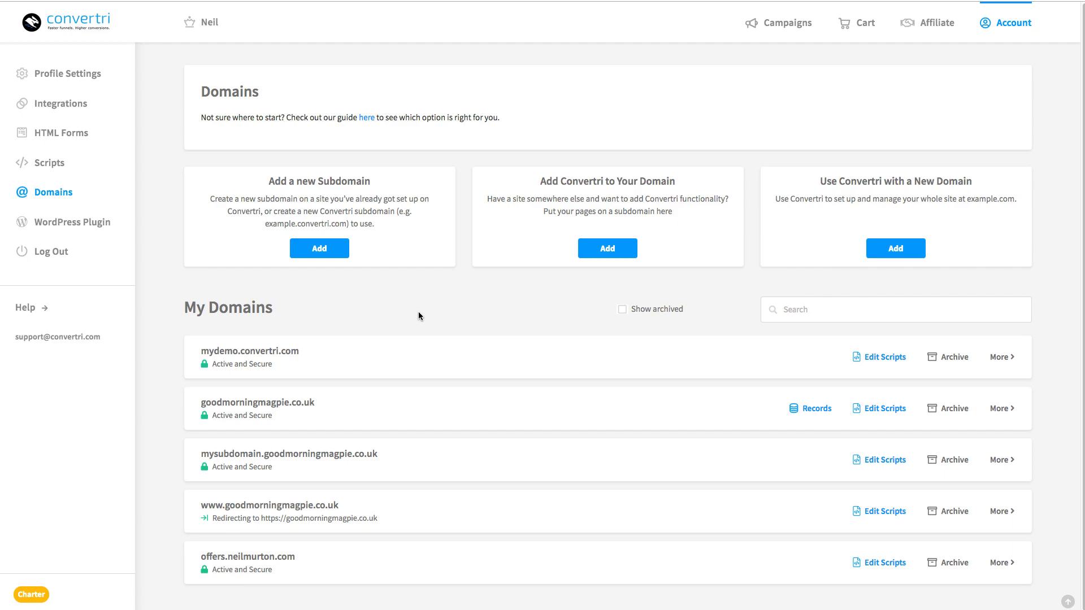
# Step: Add cvtexample.com as a new root domain to reveal its four nameservers
pyautogui.click(894, 247)
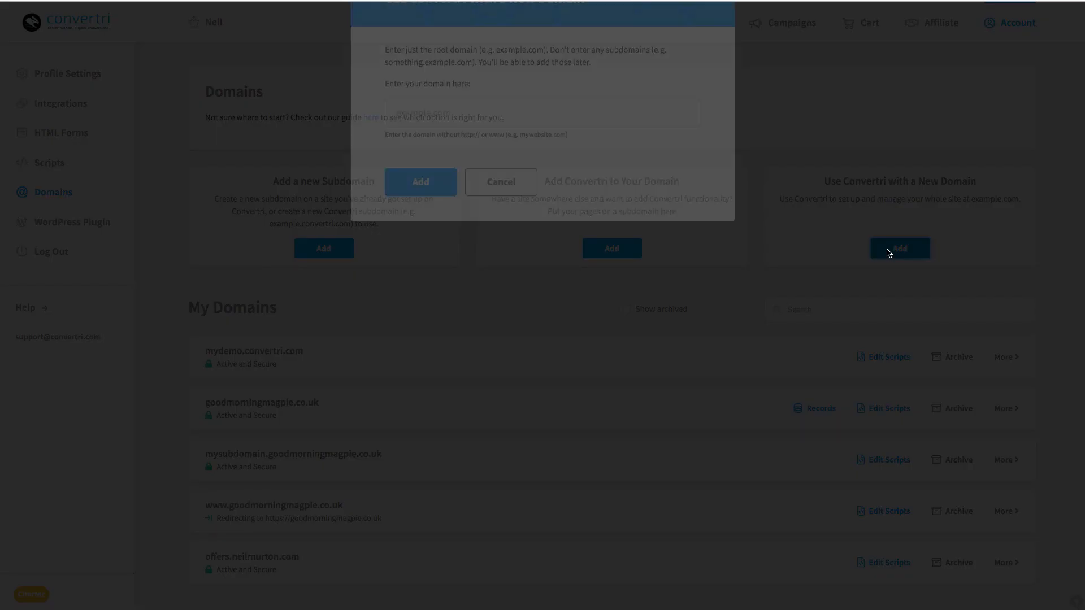
pyautogui.click(900, 247)
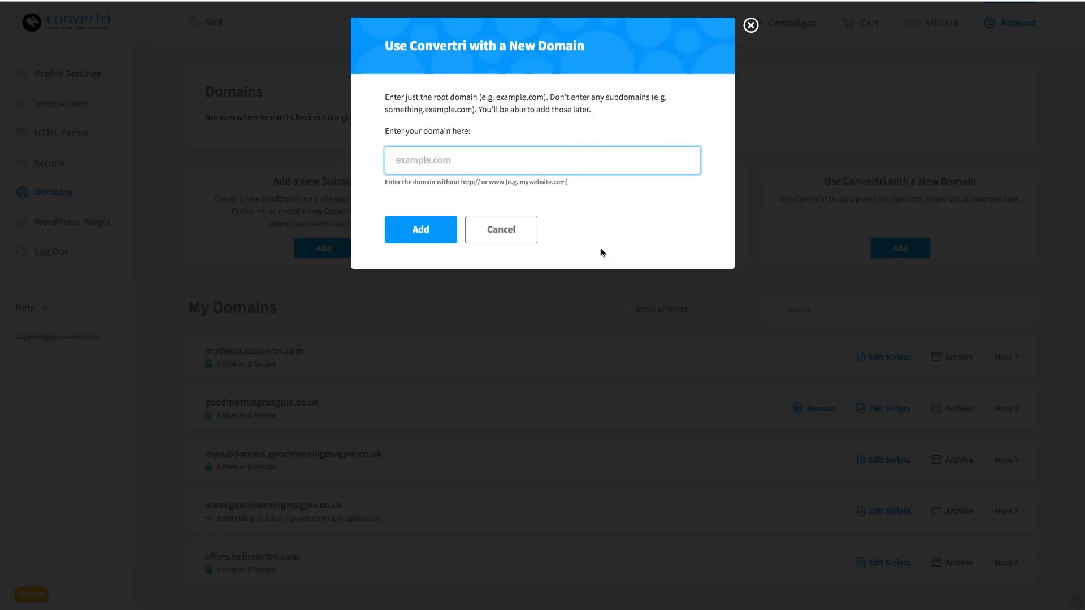
pyautogui.write('cvtexample.c')
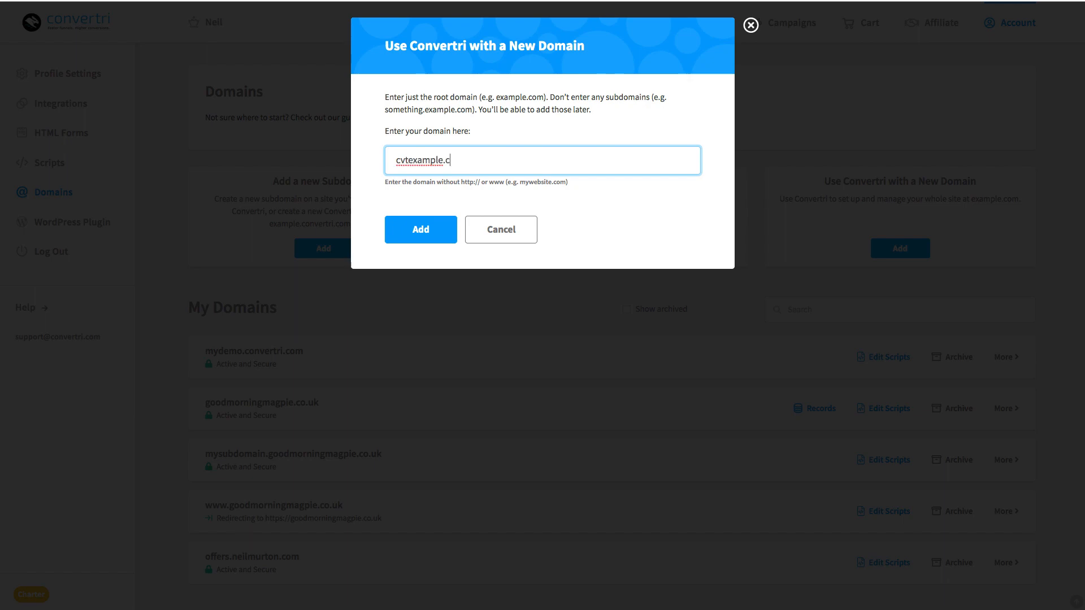
pyautogui.write('om')
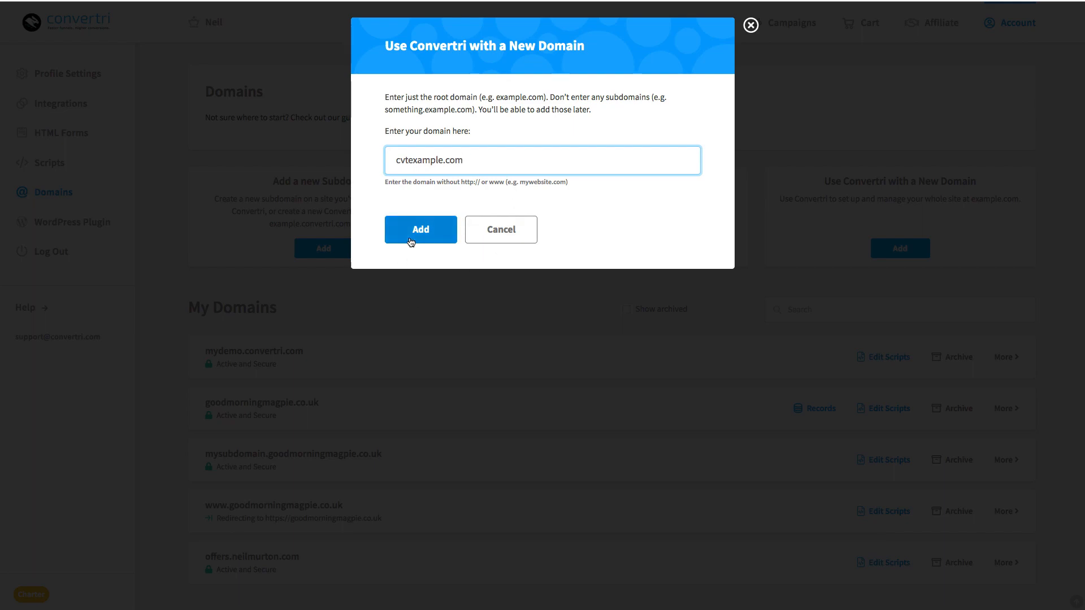
pyautogui.click(420, 229)
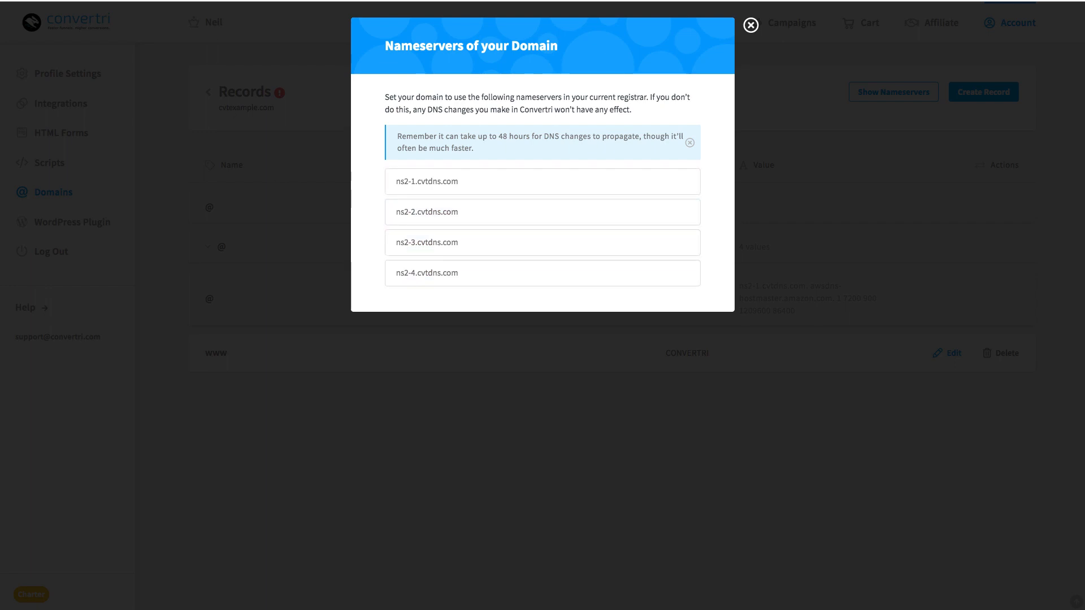
# Step: In GoDaddy, open cvtexample.com's DNS settings and set nameservers to Custom
pyautogui.click(750, 25)
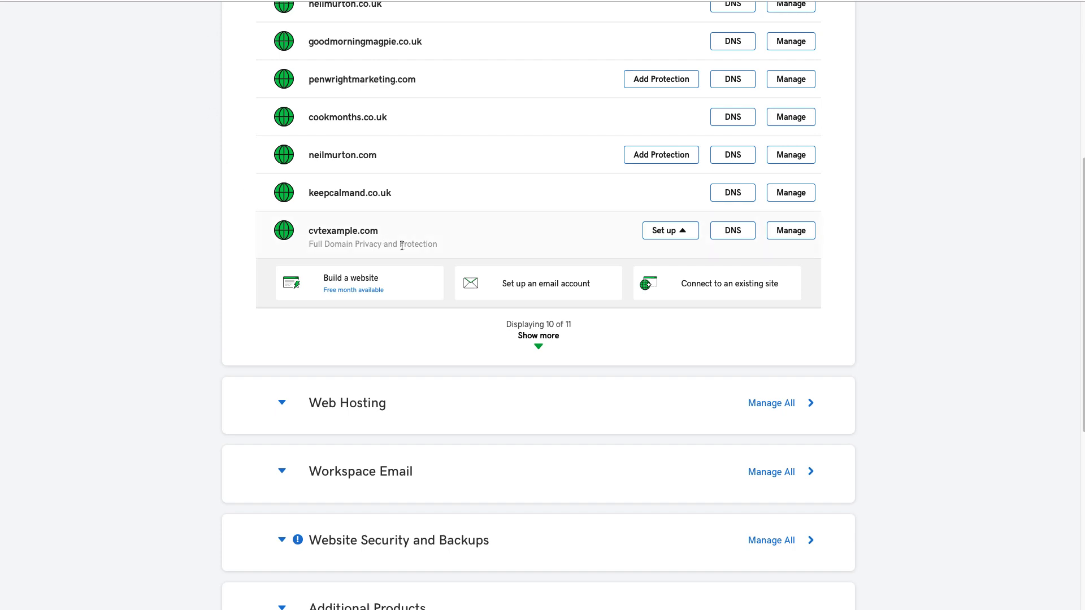
pyautogui.click(733, 231)
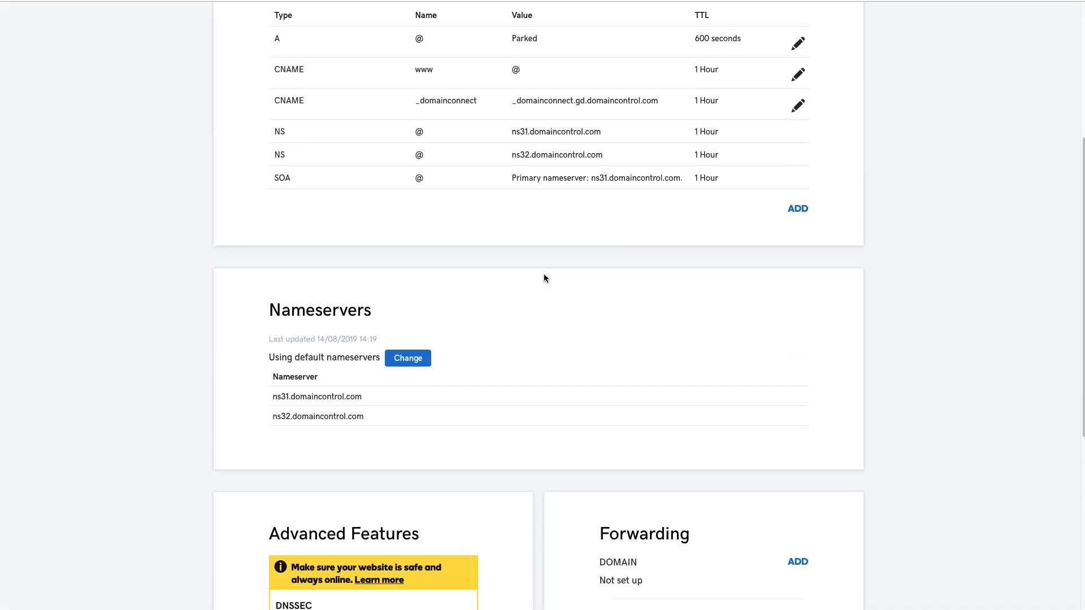
pyautogui.scroll(-3)
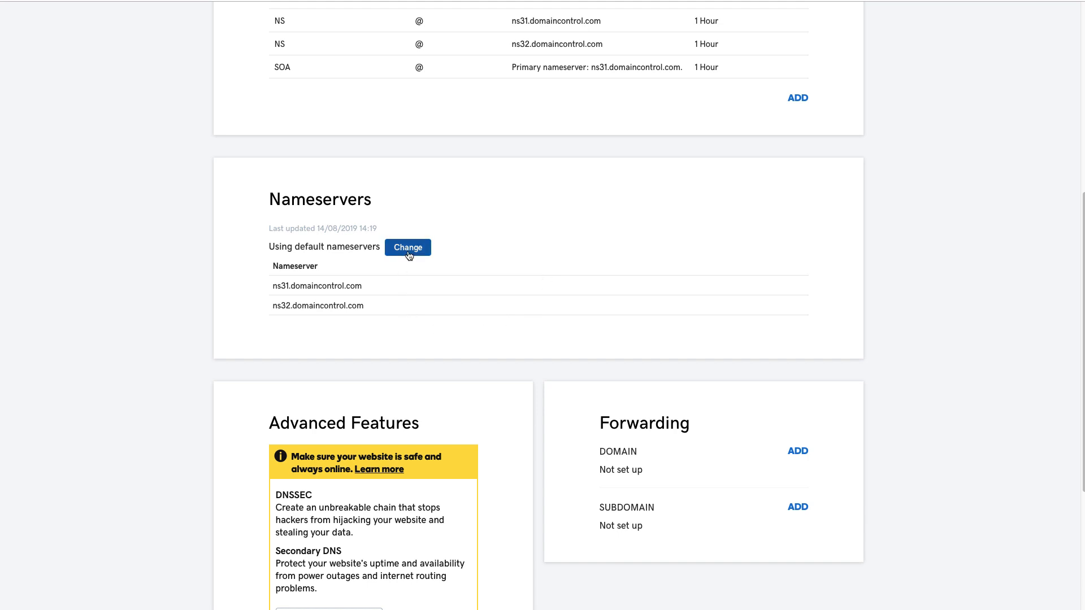
pyautogui.click(408, 247)
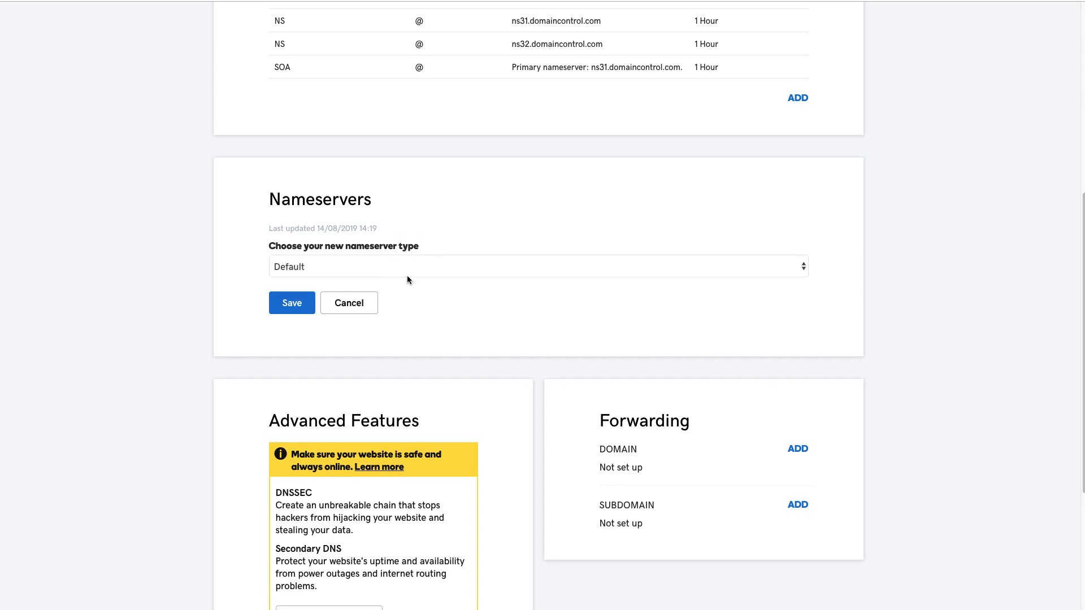
pyautogui.click(537, 266)
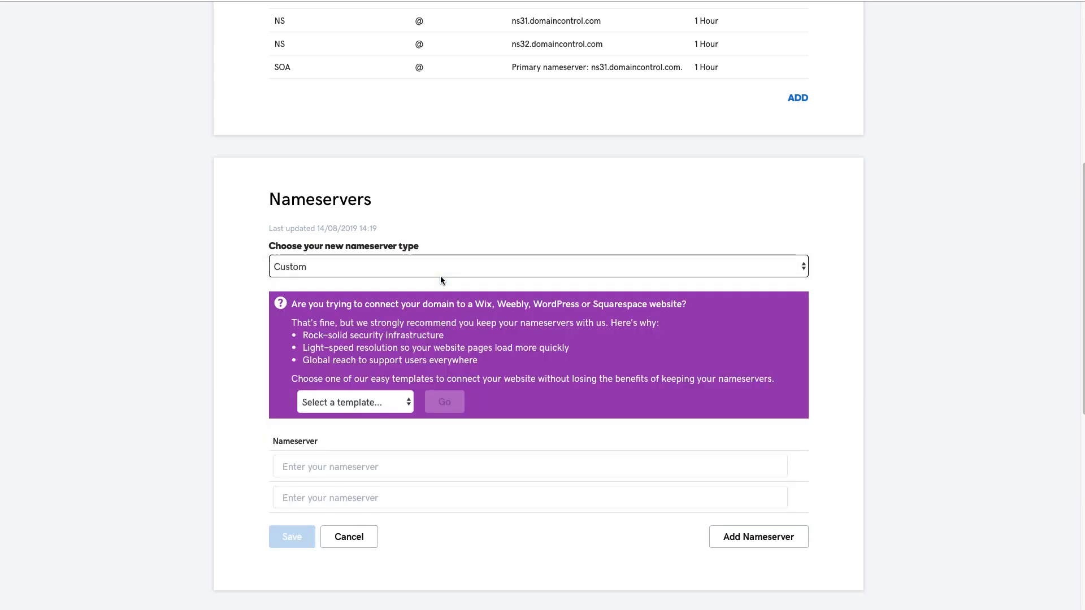
pyautogui.scroll(-3)
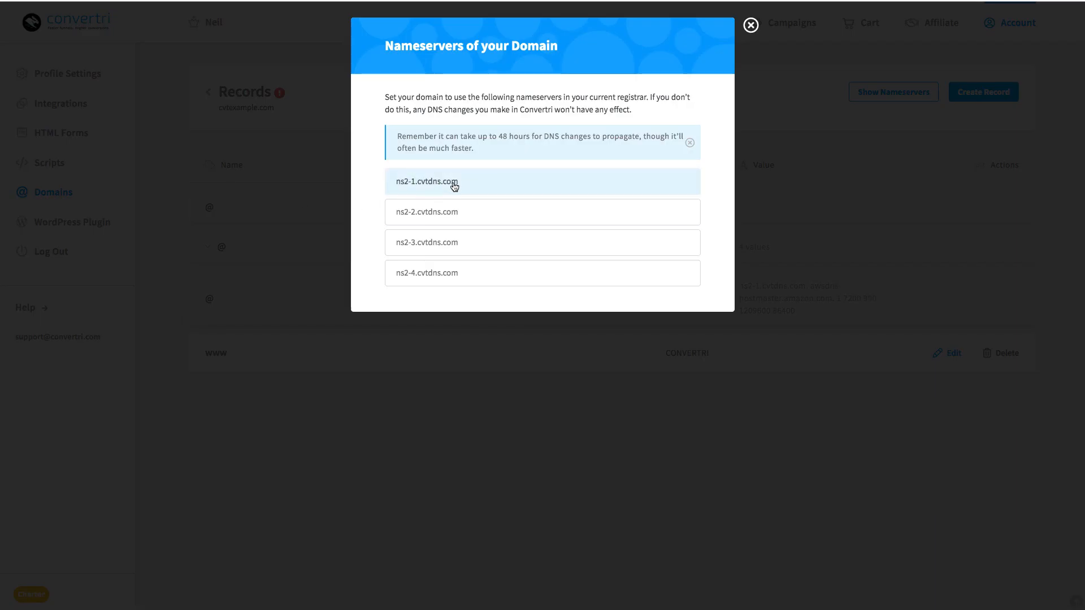
# Step: Enter Convertri's nameservers ns2-1 to ns2-4.cvtdns.com into GoDaddy, adding extra rows
pyautogui.click(427, 182)
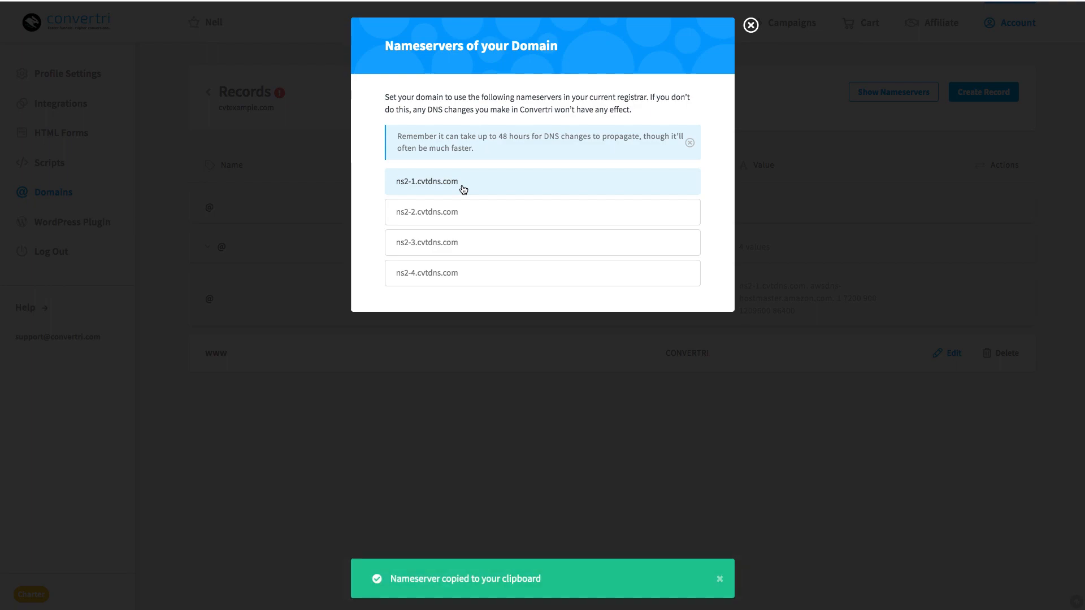
pyautogui.click(750, 25)
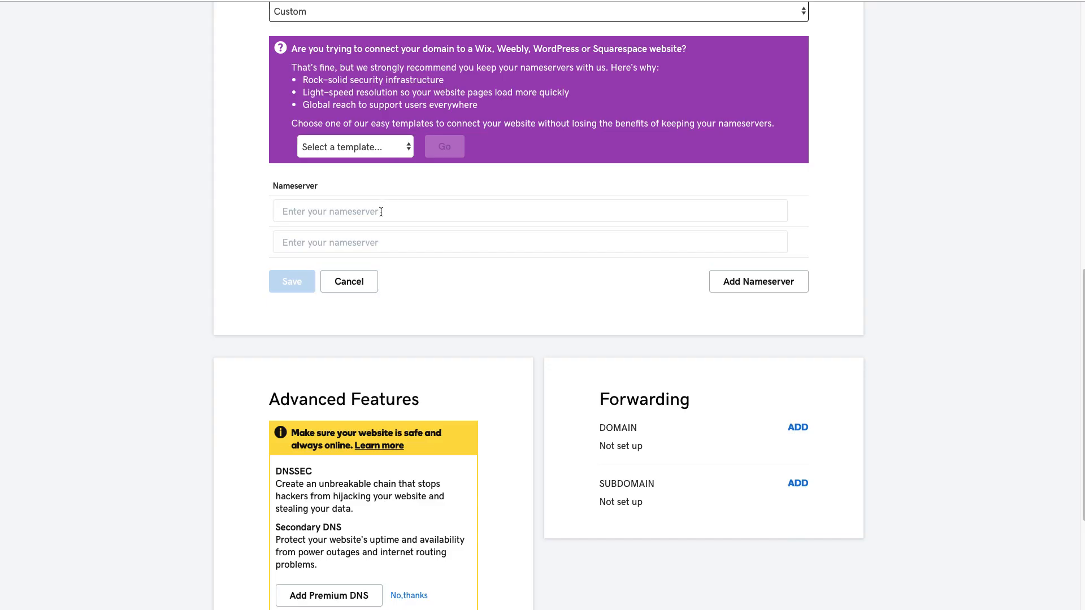
pyautogui.write('ns2-1.cvtdns.com')
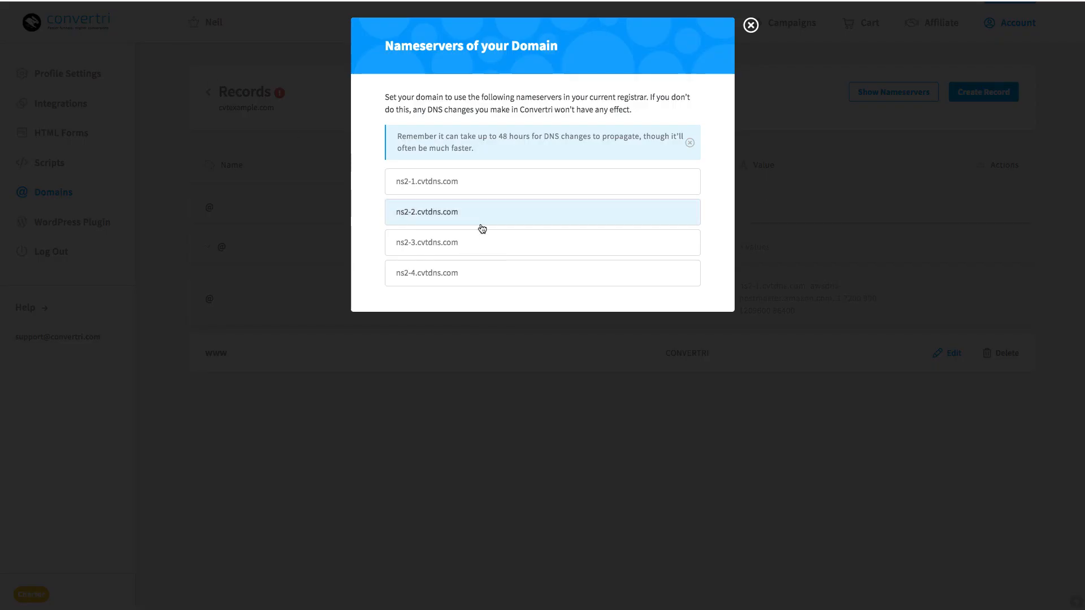
pyautogui.click(542, 212)
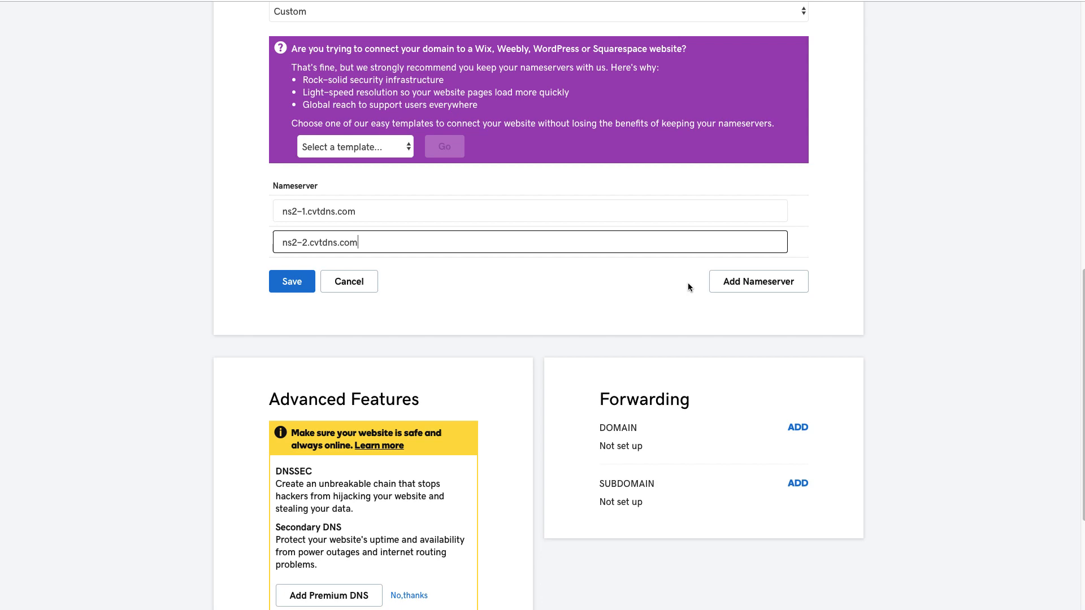
pyautogui.click(758, 280)
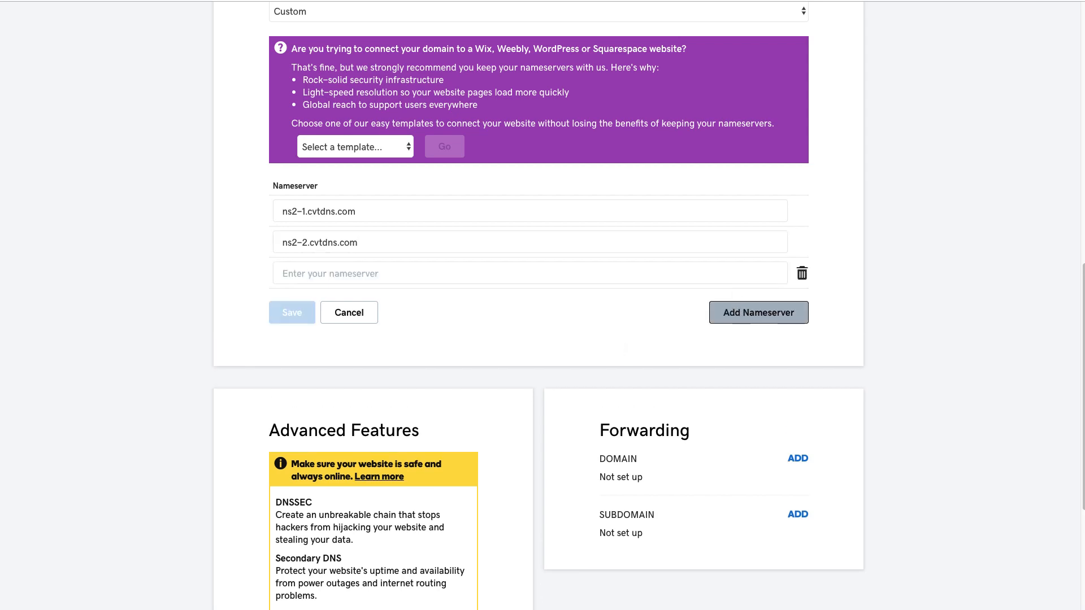
pyautogui.click(542, 242)
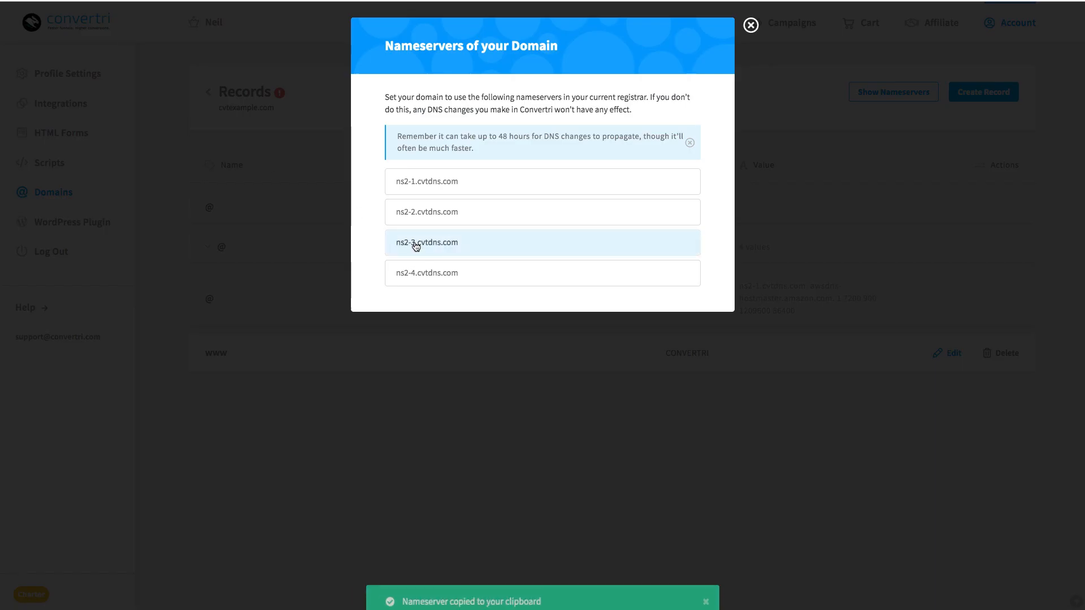
pyautogui.click(750, 24)
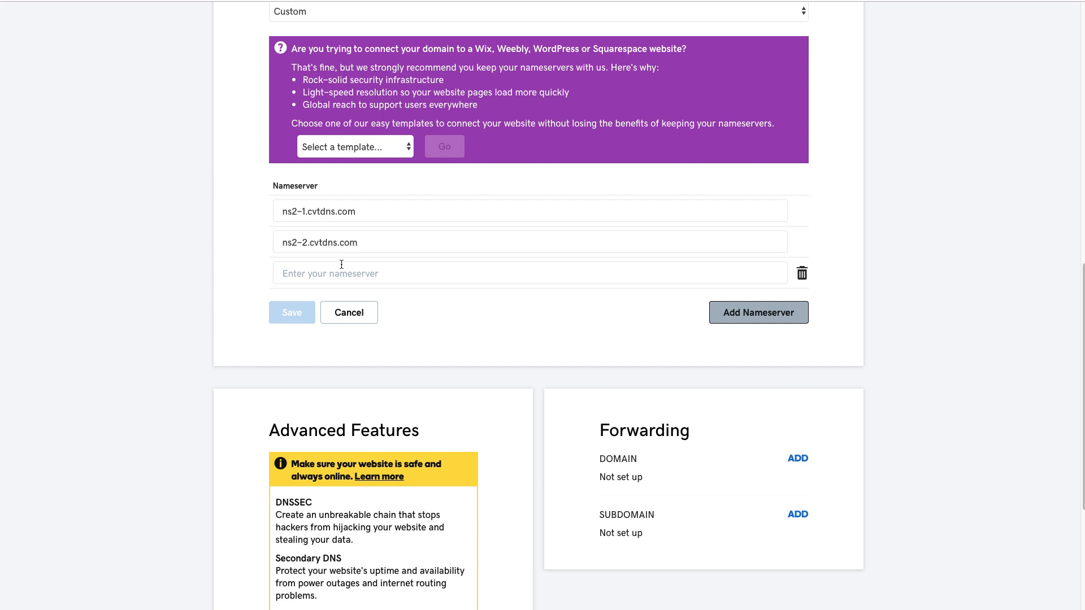
pyautogui.click(758, 312)
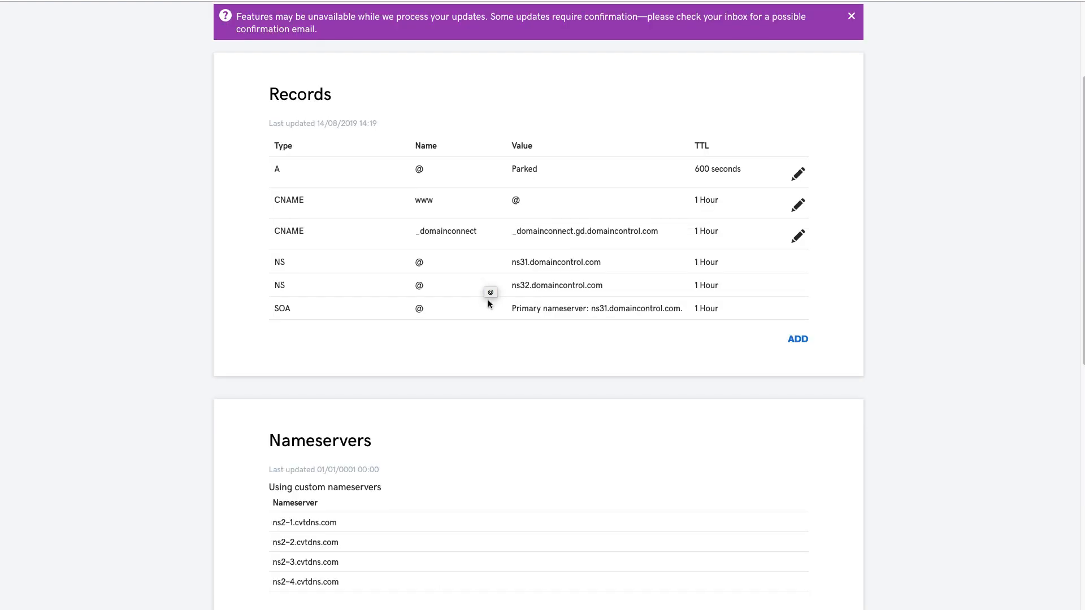
pyautogui.scroll(-3)
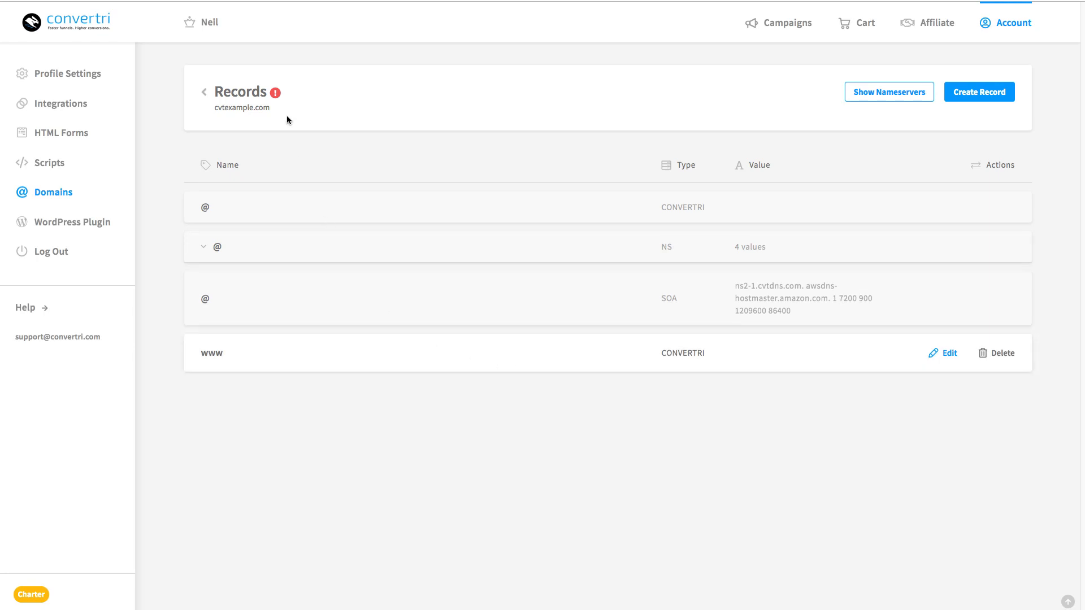
# Step: Show cvtexample.com's records and dismiss the nameserver propagation reminder
pyautogui.click(277, 93)
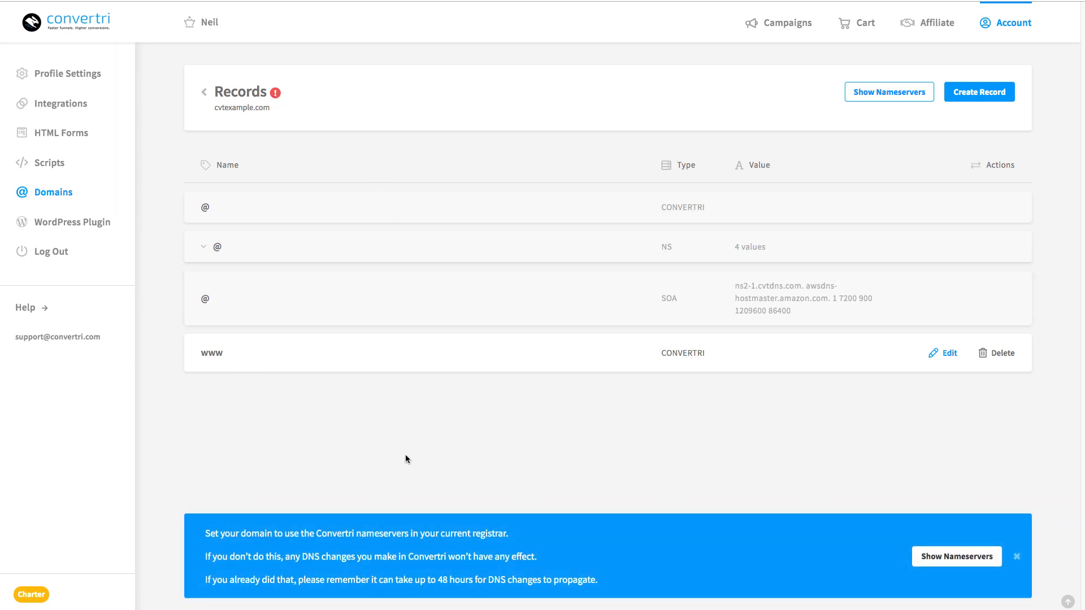
pyautogui.moveTo(407, 457)
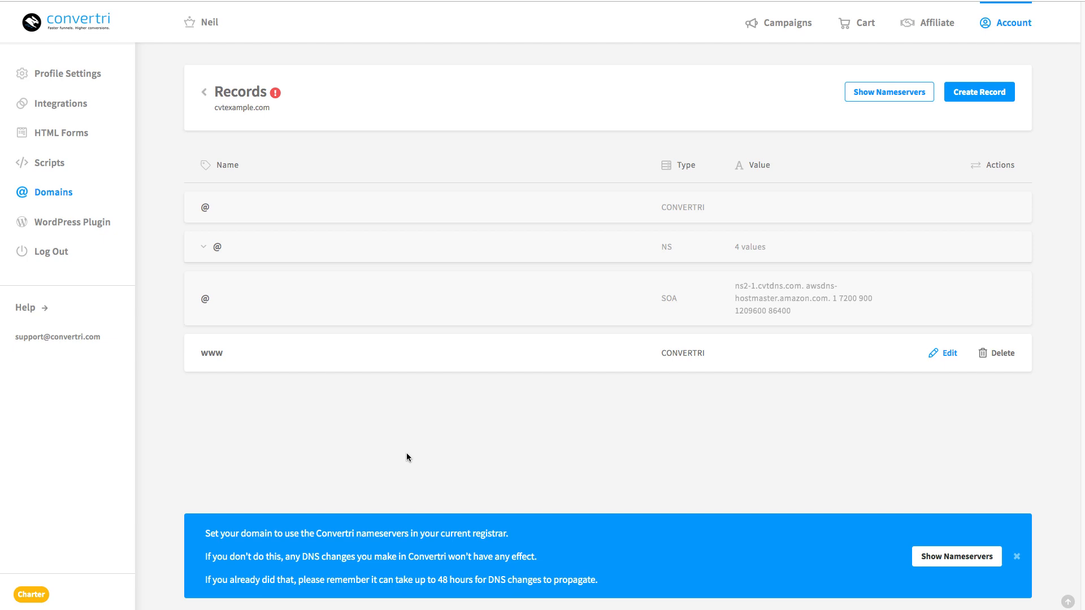
pyautogui.moveTo(431, 240)
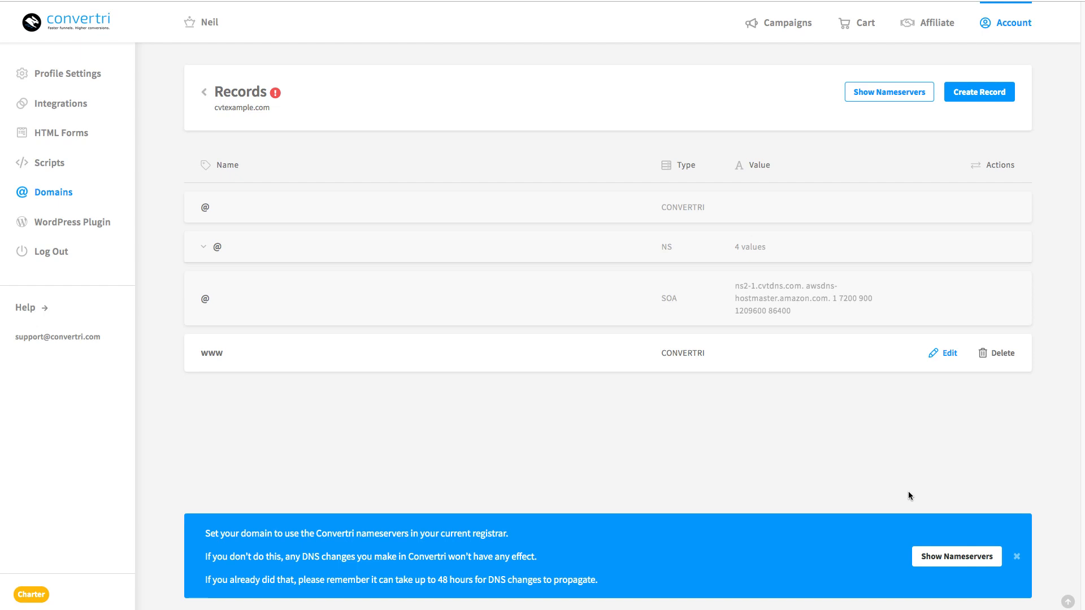
pyautogui.click(1016, 556)
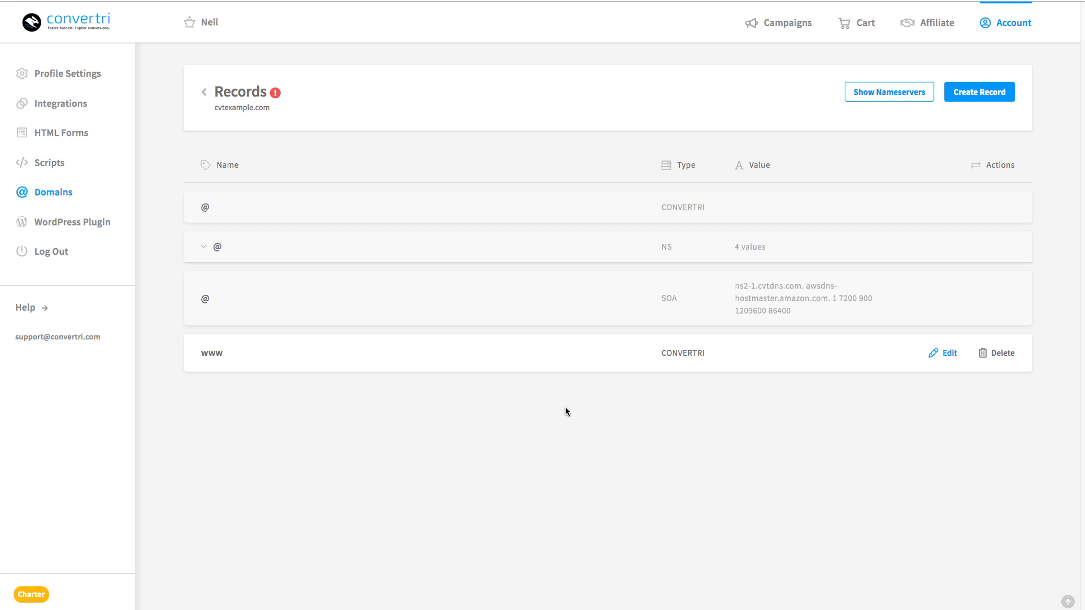
pyautogui.moveTo(564, 444)
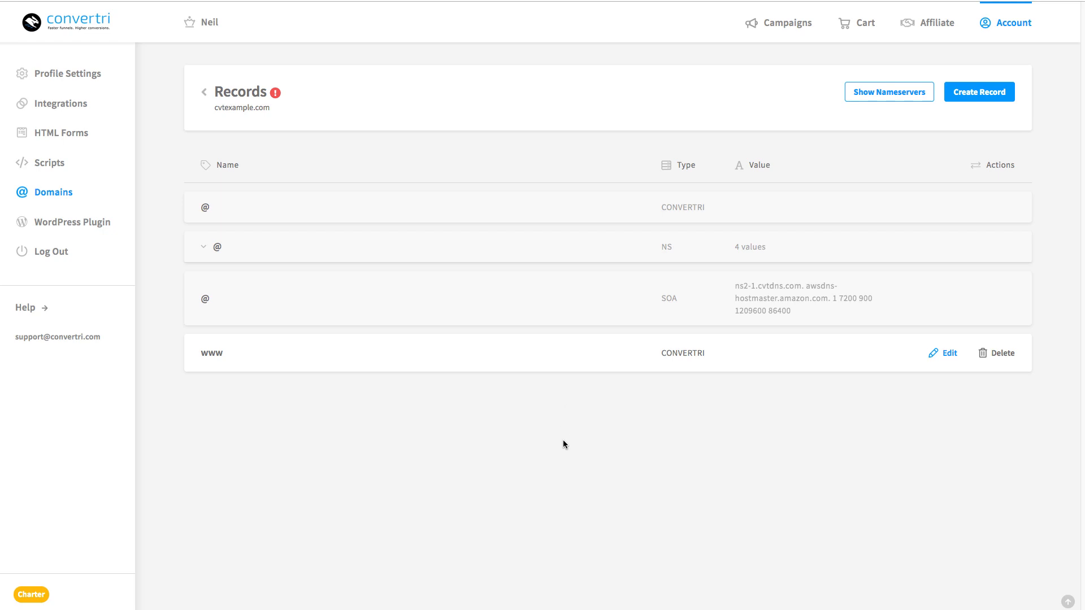
pyautogui.moveTo(490, 468)
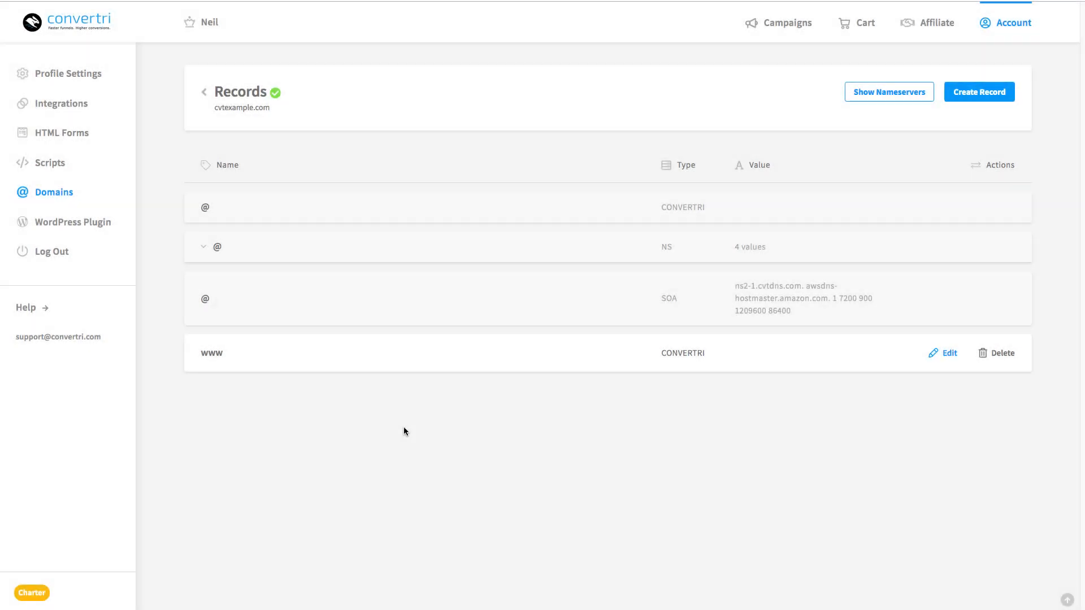
pyautogui.moveTo(367, 159)
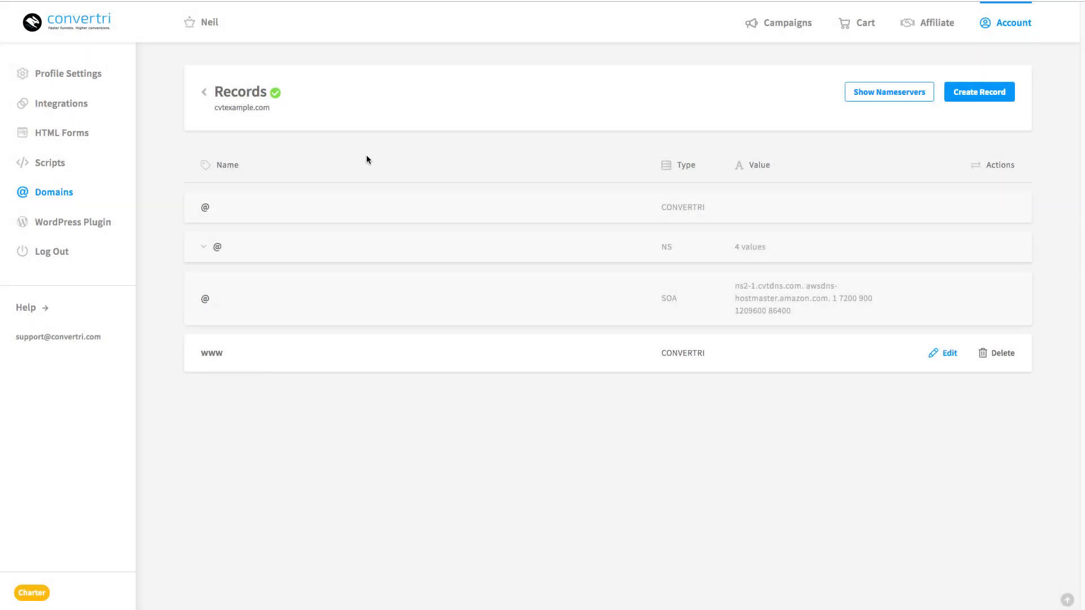
pyautogui.moveTo(514, 160)
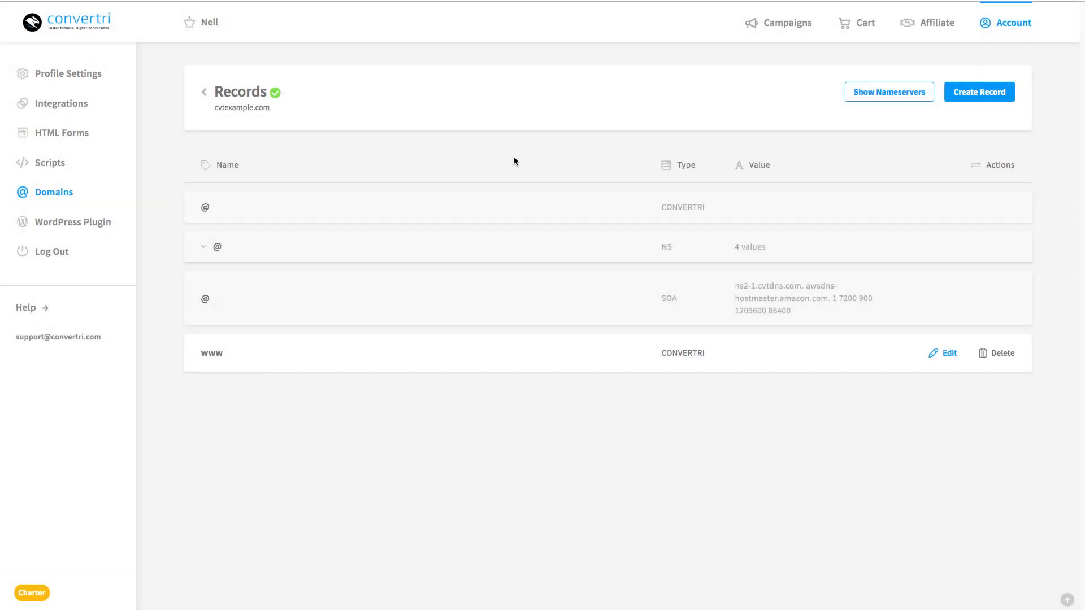
pyautogui.moveTo(307, 133)
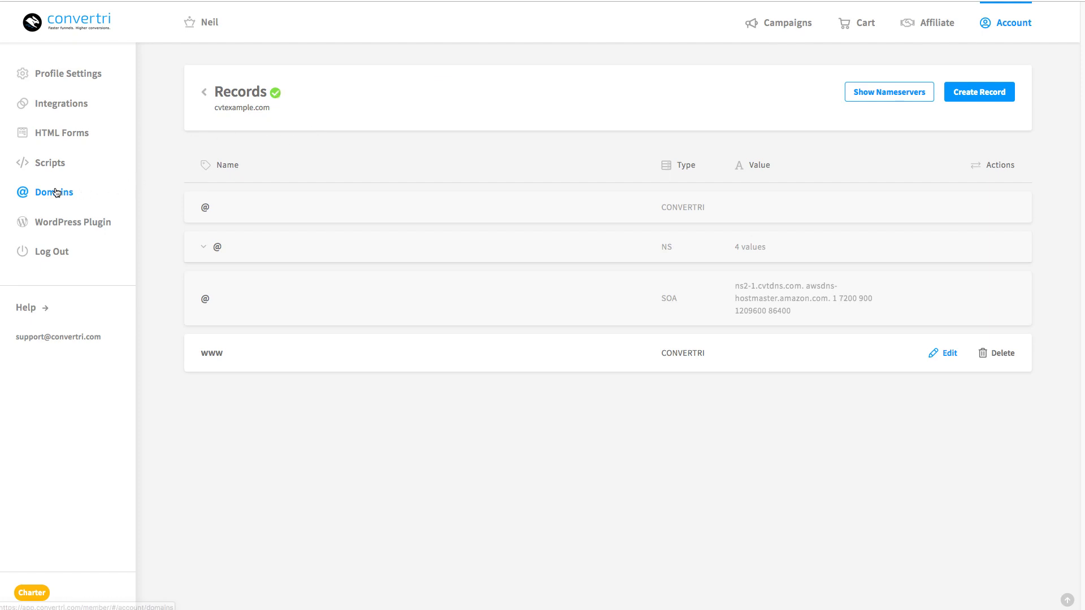
# Step: Enable SSL for cvtexample.com on the Domains list and confirm with OK
pyautogui.click(204, 91)
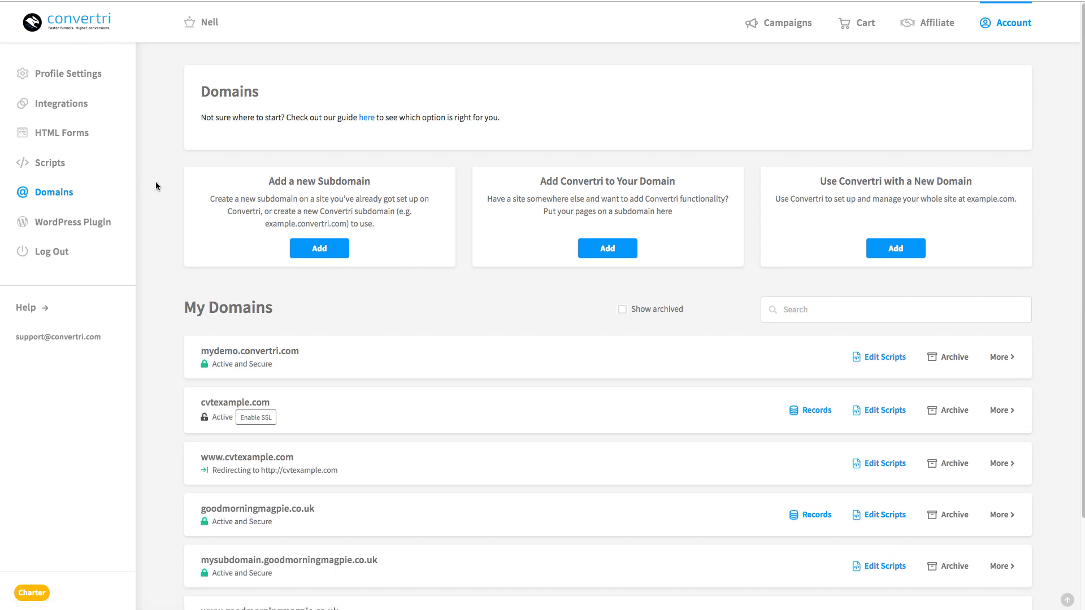
pyautogui.scroll(-3)
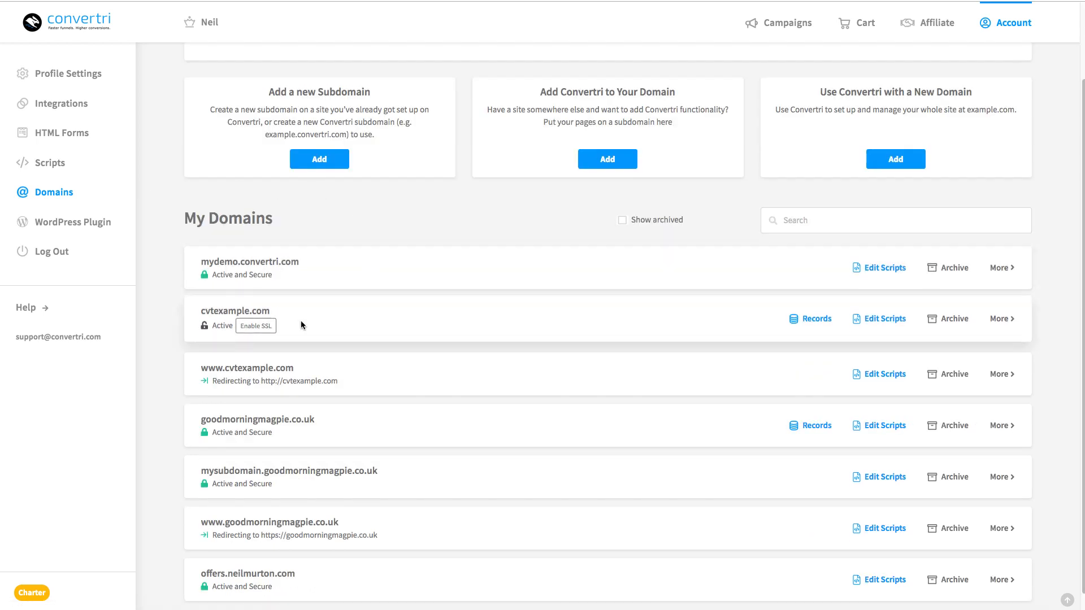
pyautogui.click(255, 326)
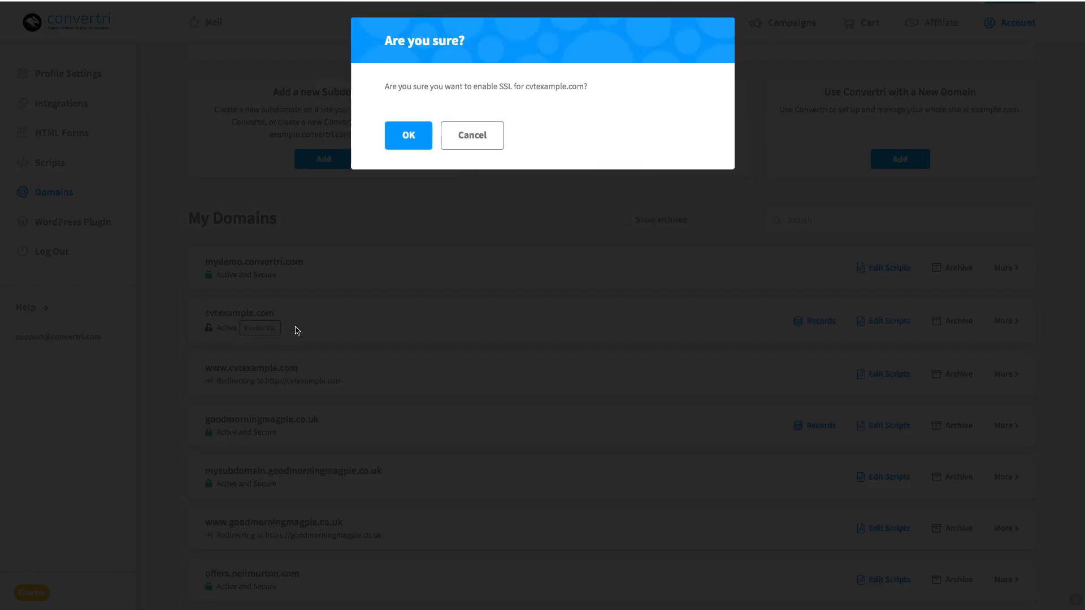
pyautogui.click(407, 135)
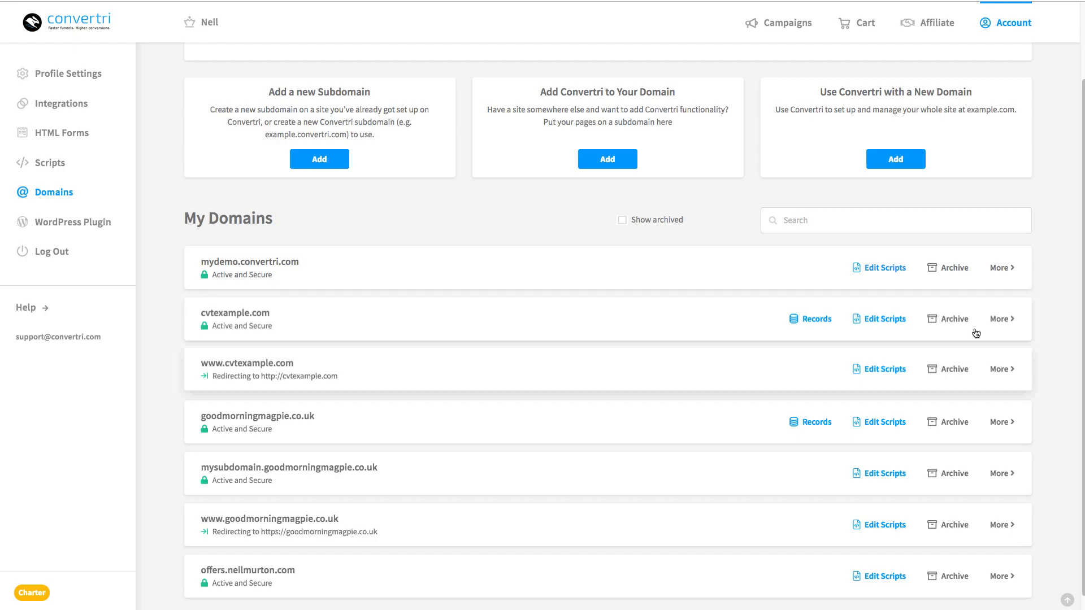
pyautogui.click(1000, 318)
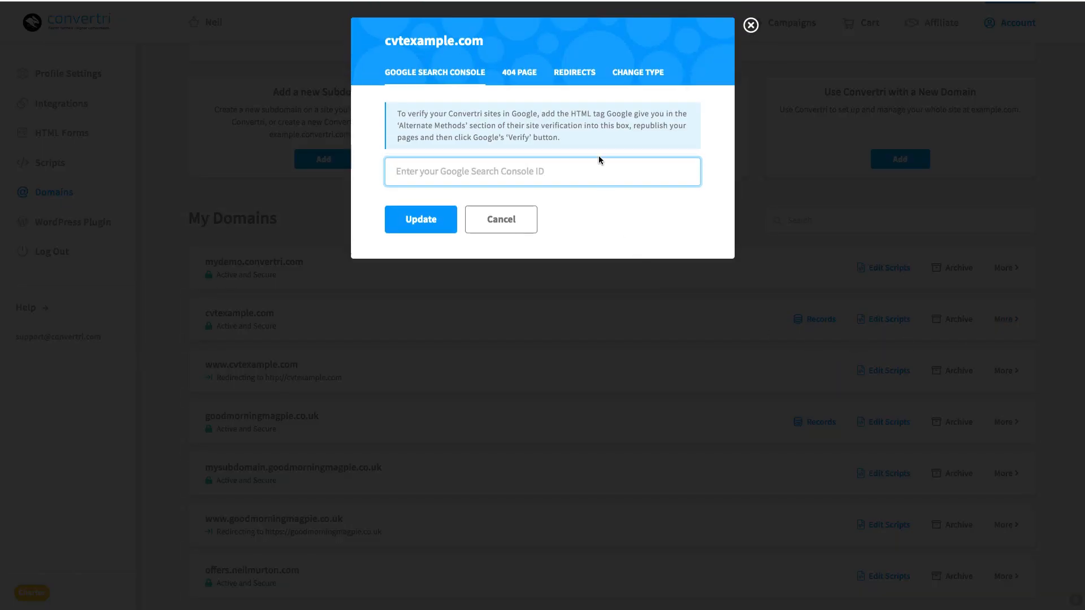
pyautogui.click(574, 72)
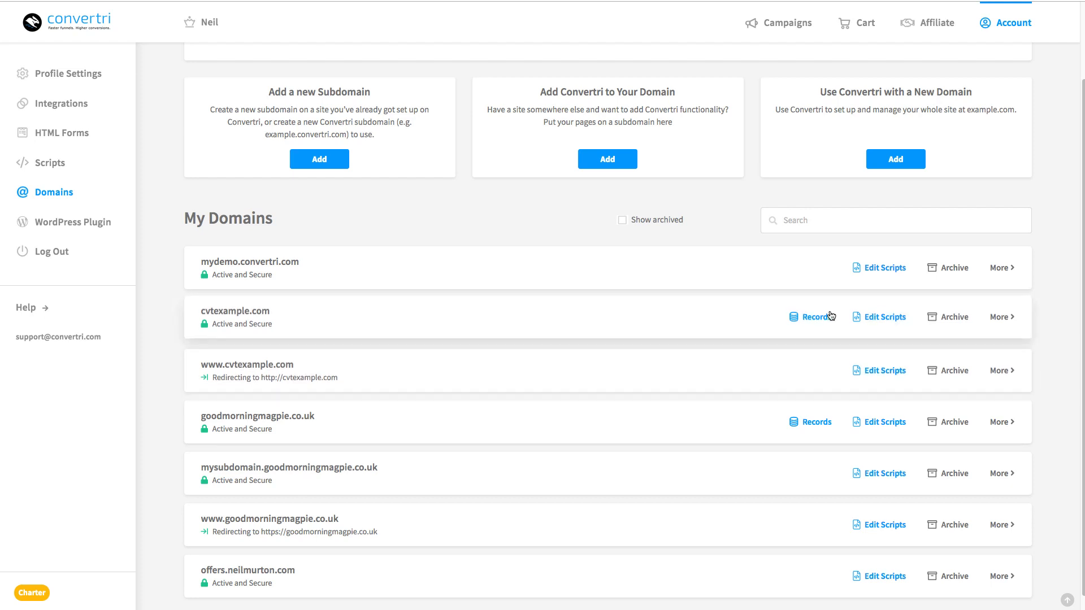
pyautogui.click(818, 317)
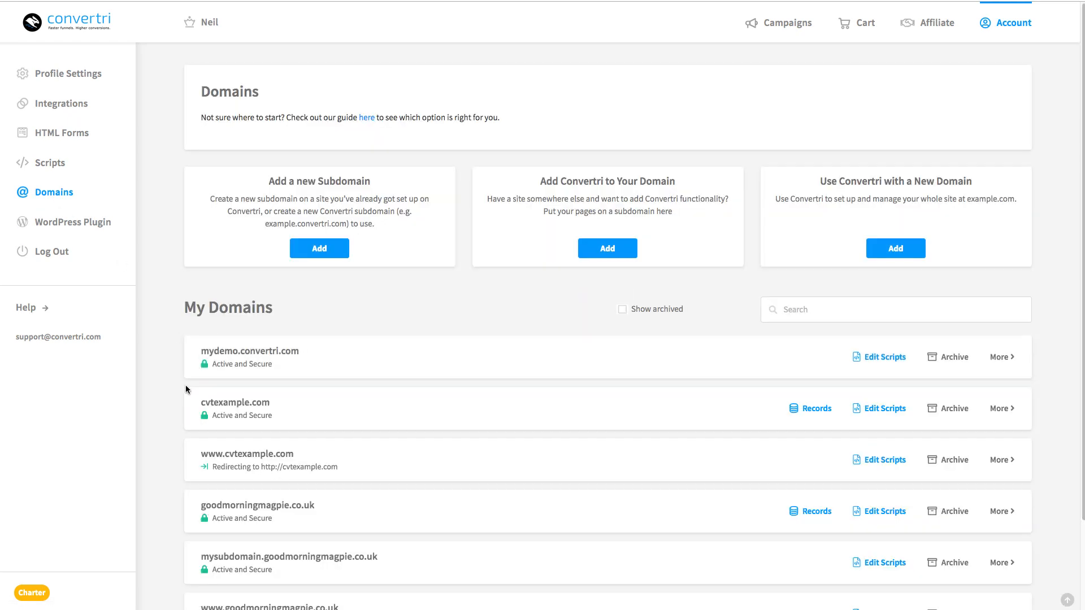
pyautogui.scroll(-3)
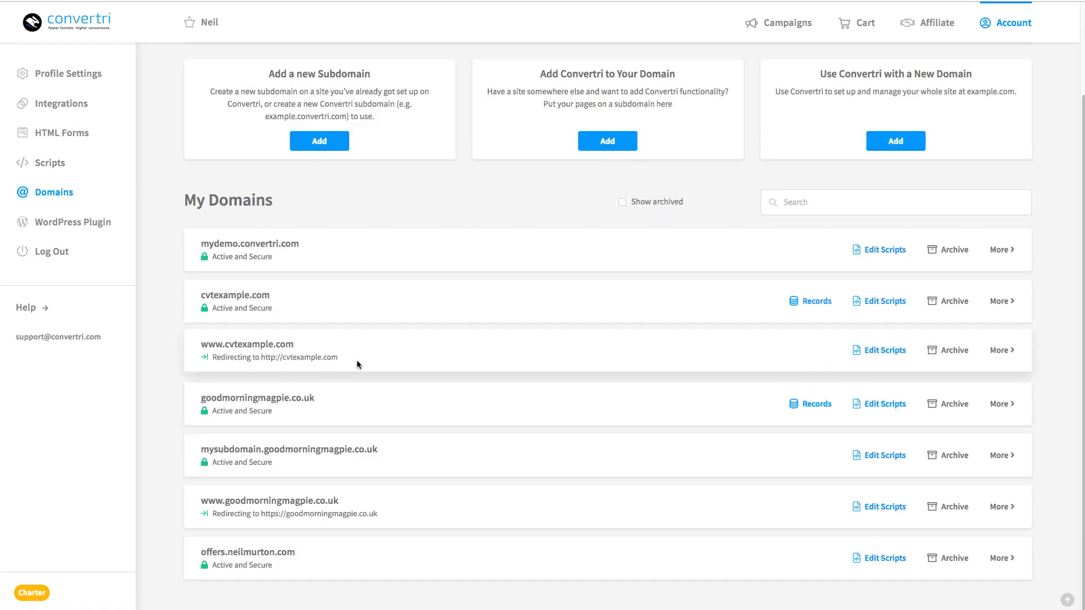
pyautogui.moveTo(373, 364)
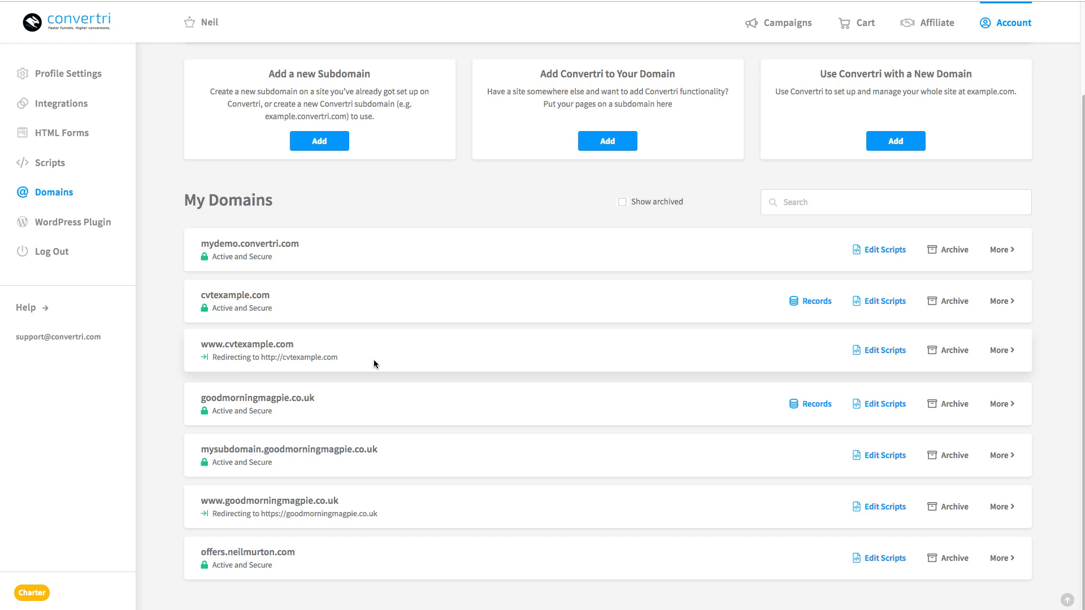
pyautogui.moveTo(376, 358)
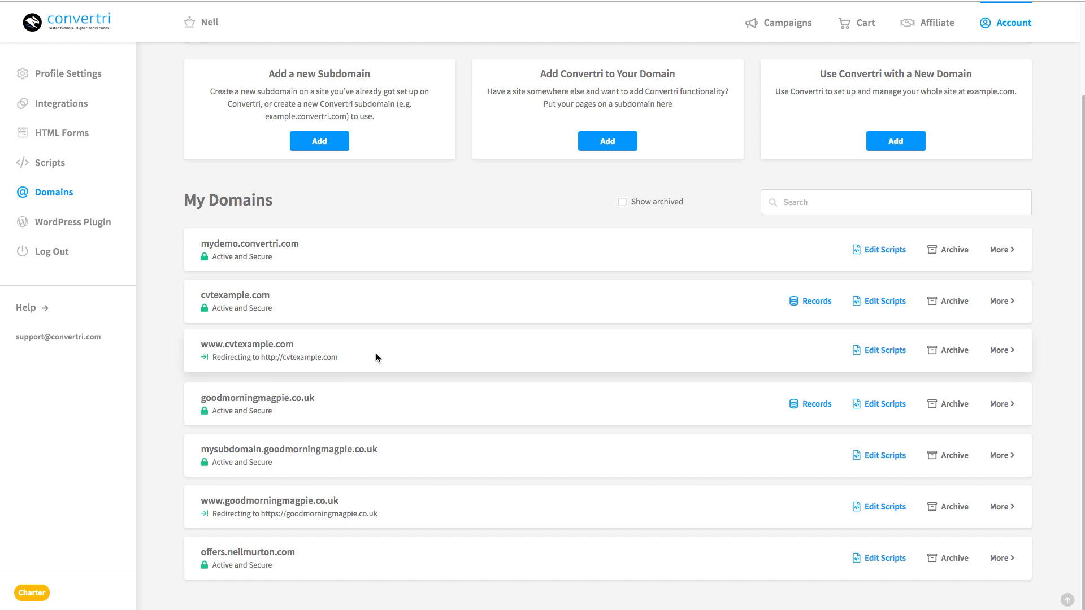
pyautogui.moveTo(403, 373)
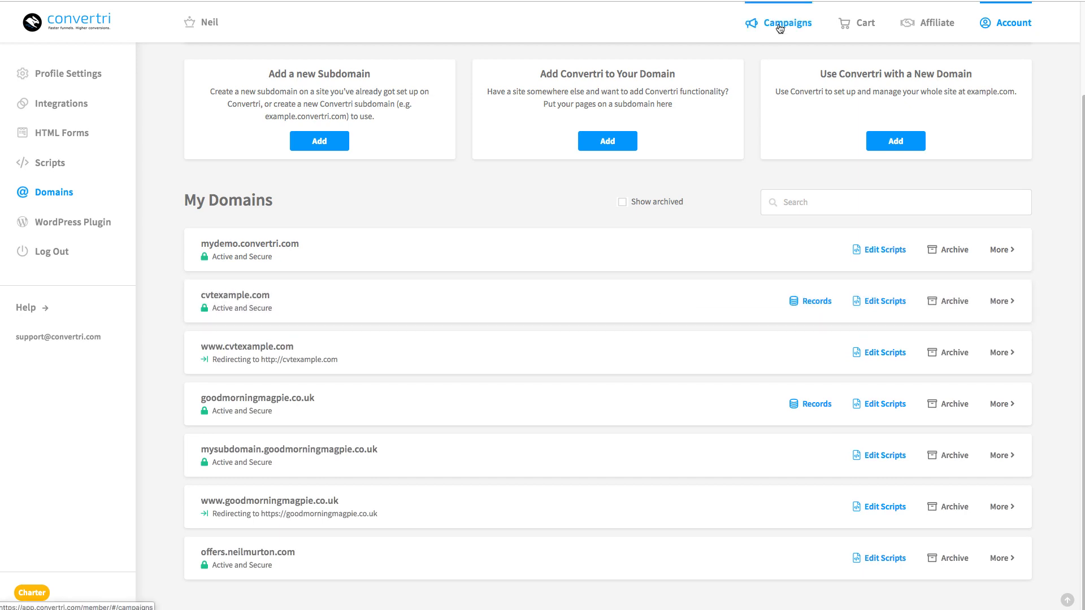
# Step: Create a new funnel from the Adventure Funnel template, hosted on cvtexample.com
pyautogui.click(786, 22)
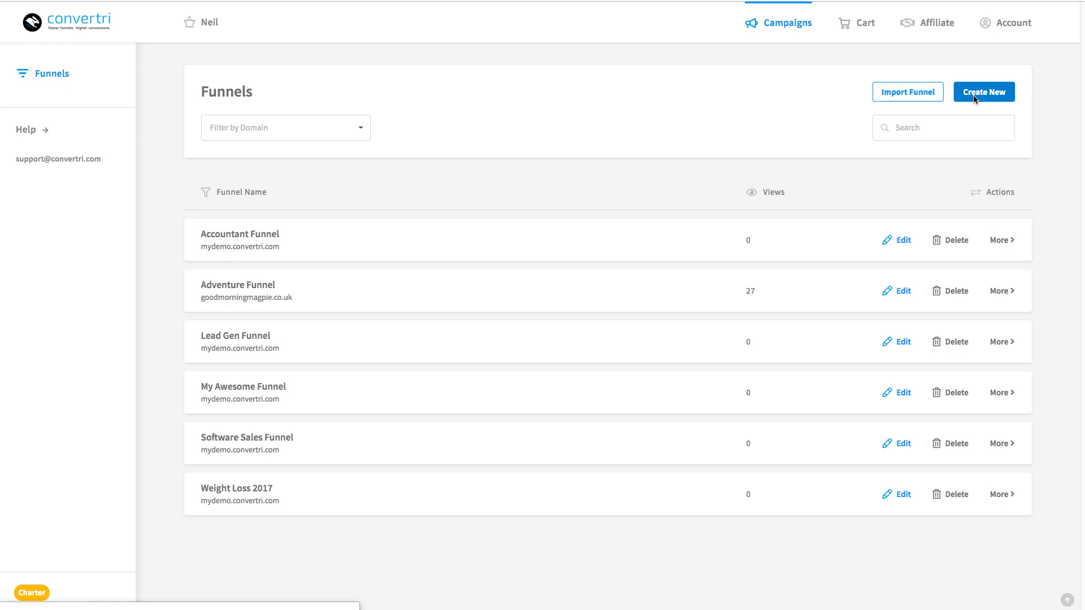
pyautogui.click(983, 92)
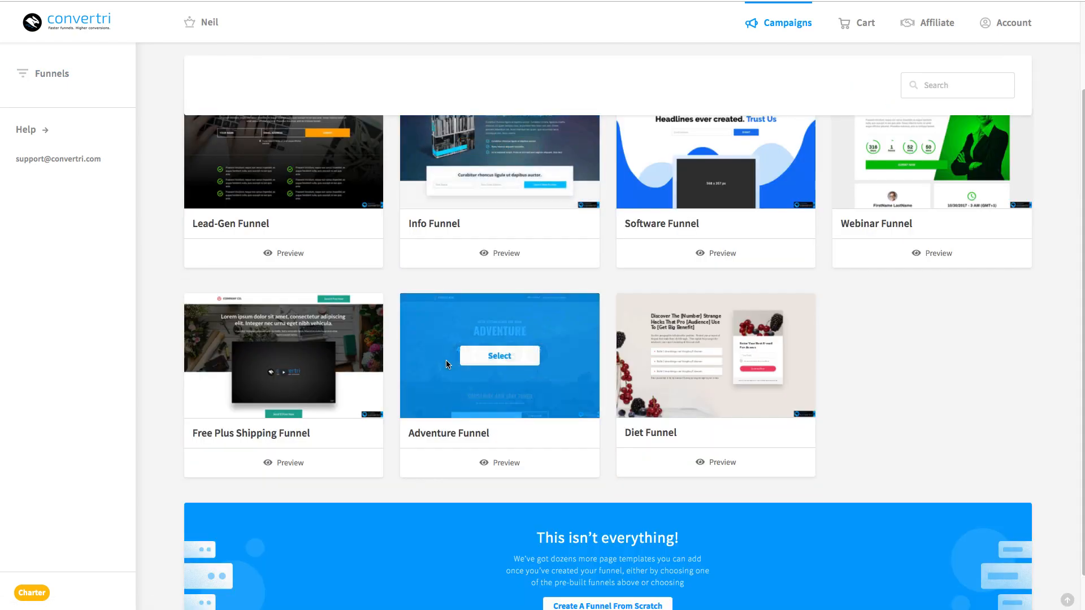
pyautogui.click(499, 355)
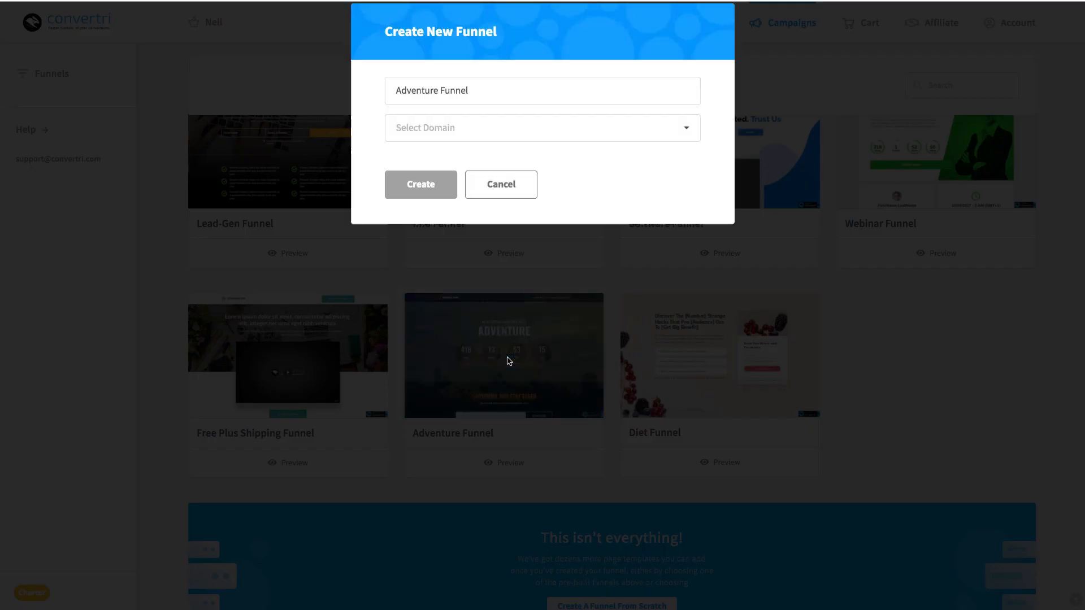
pyautogui.click(542, 127)
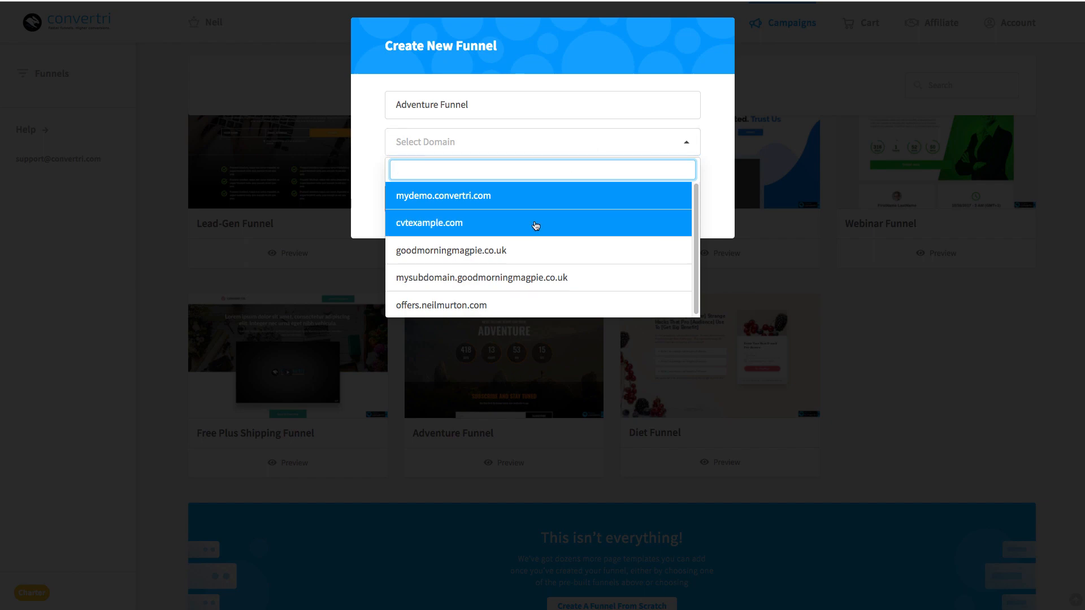
pyautogui.click(429, 222)
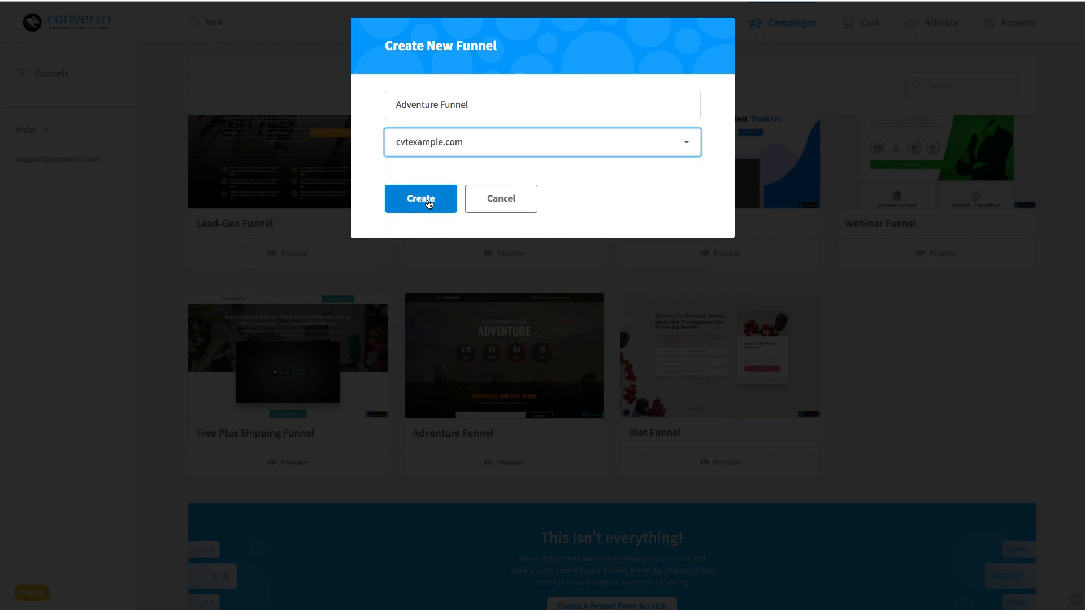
pyautogui.click(420, 199)
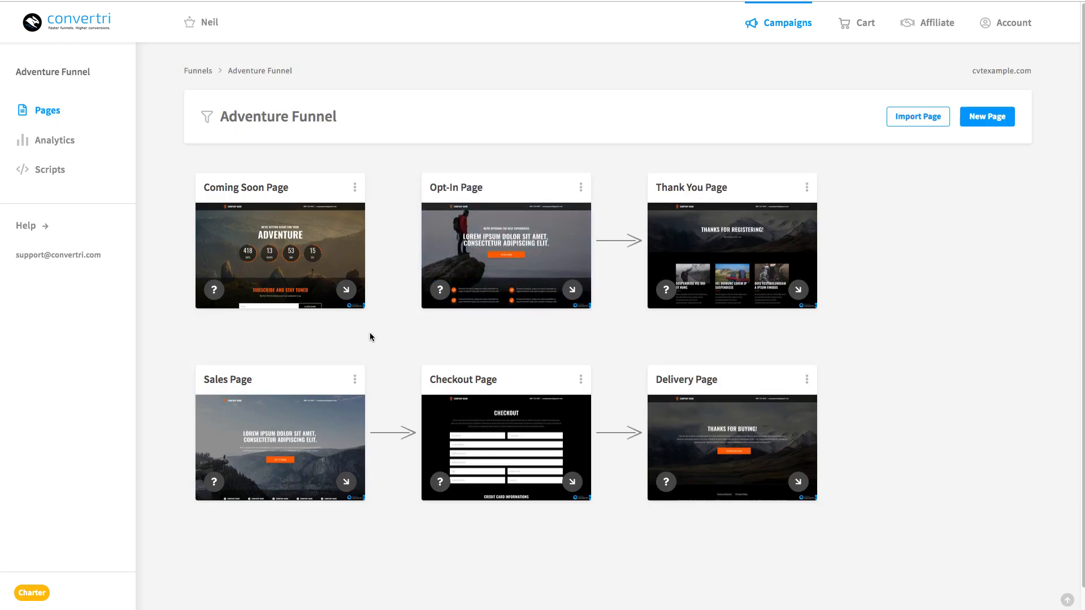
# Step: Publish the Coming Soon Page with an empty path and open the live page
pyautogui.click(280, 254)
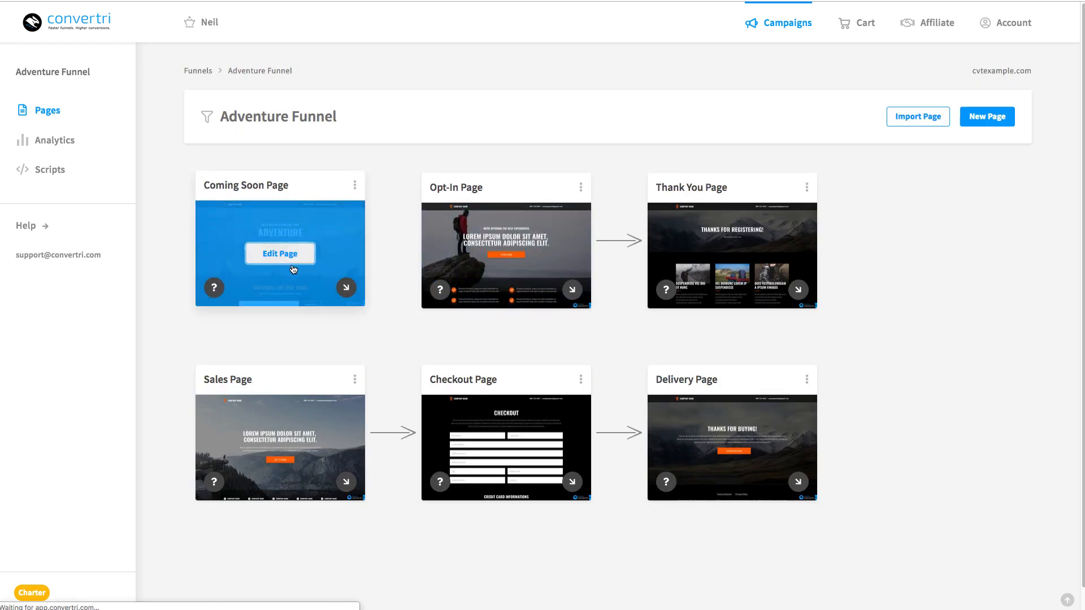
pyautogui.click(279, 253)
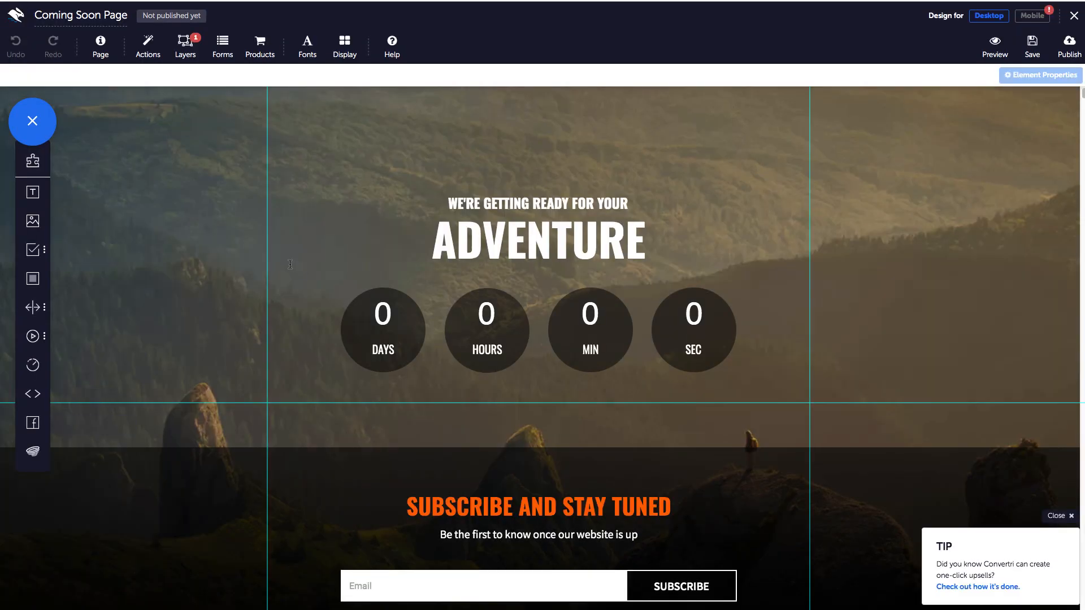
pyautogui.click(1069, 46)
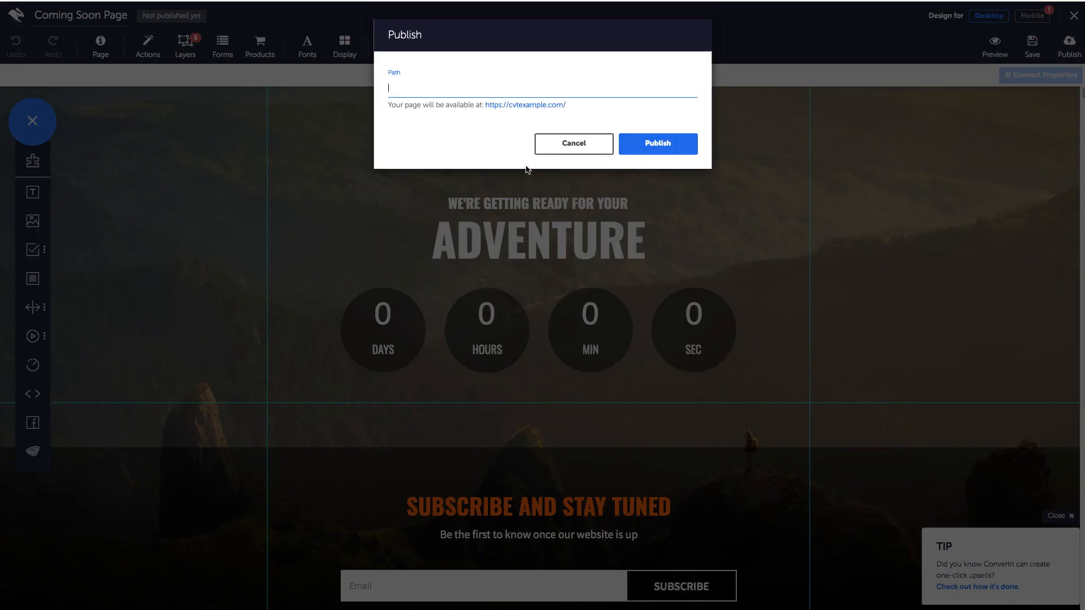
pyautogui.click(573, 143)
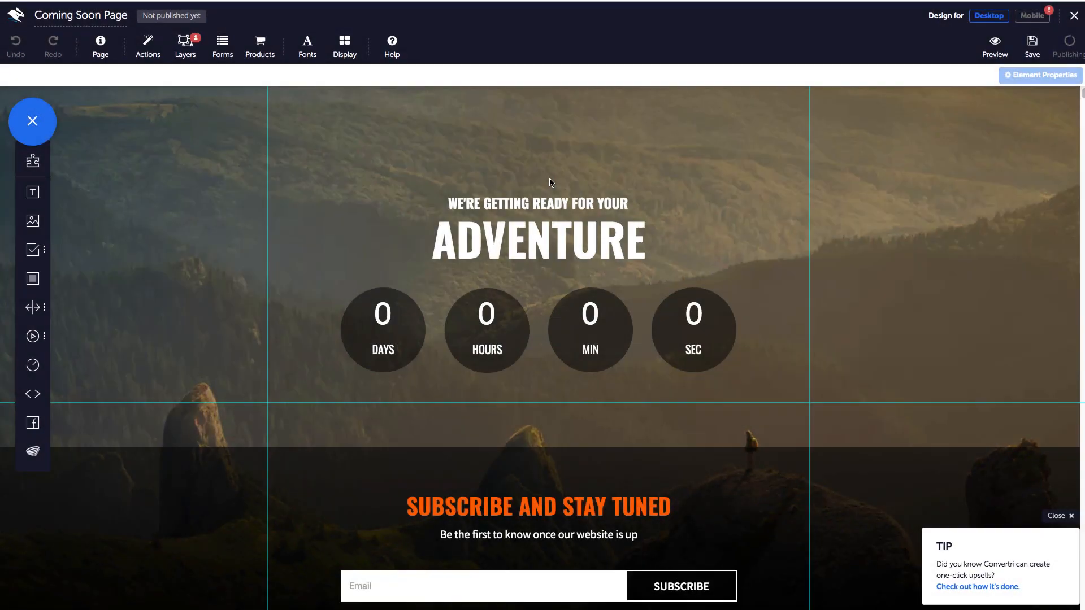
pyautogui.click(1065, 45)
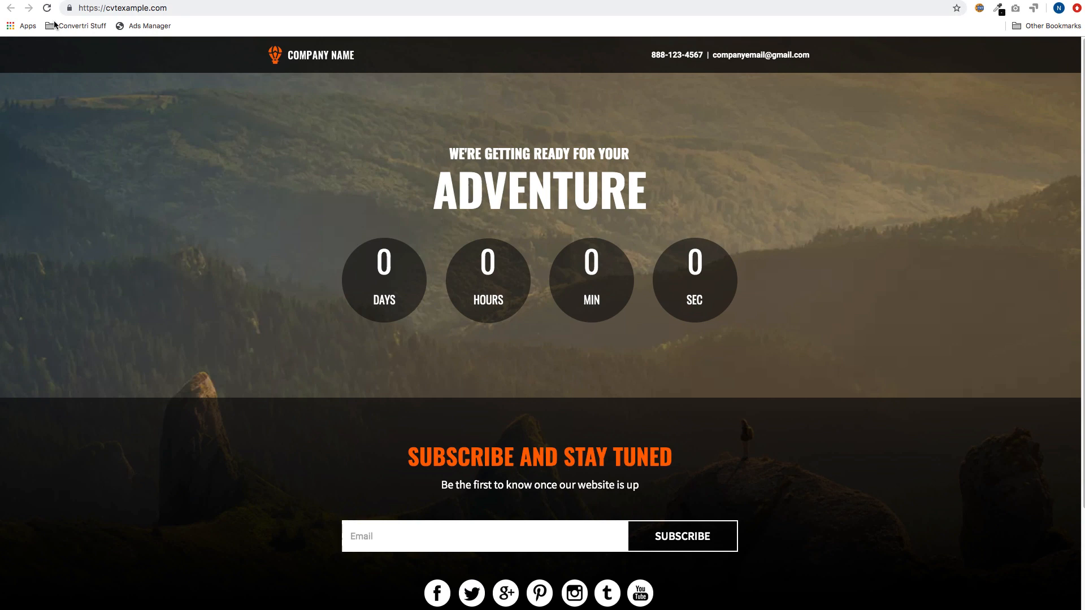
pyautogui.click(121, 9)
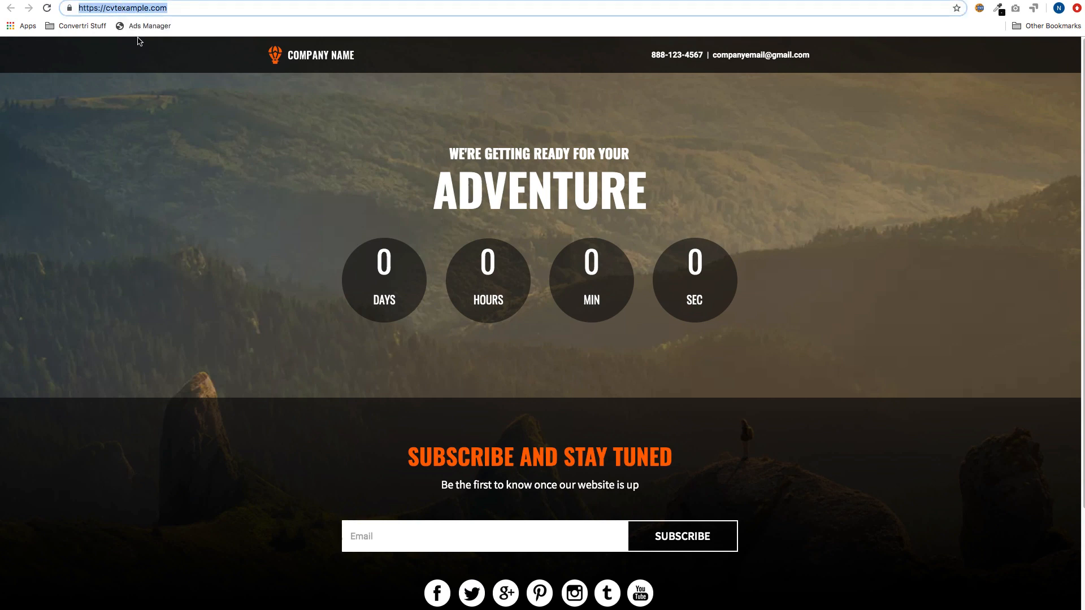
pyautogui.write('www.cvtexam')
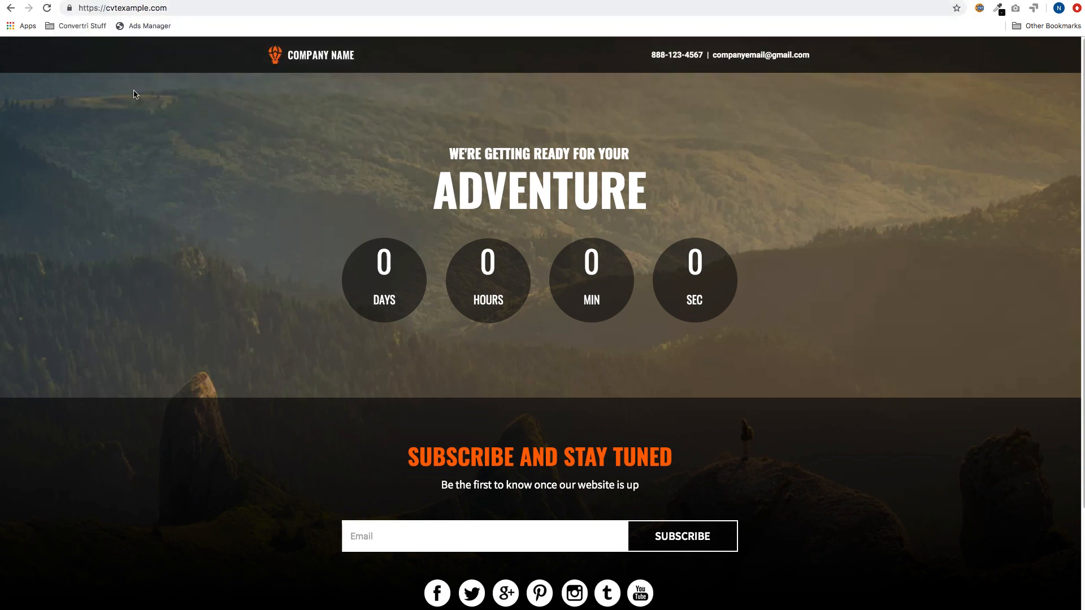
pyautogui.moveTo(142, 138)
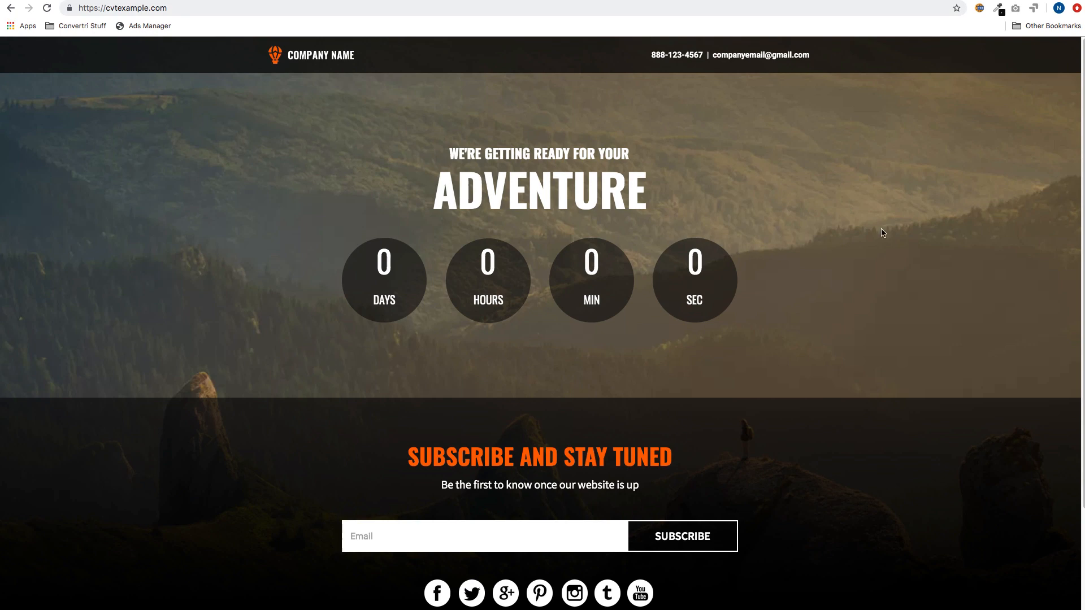
pyautogui.moveTo(893, 232)
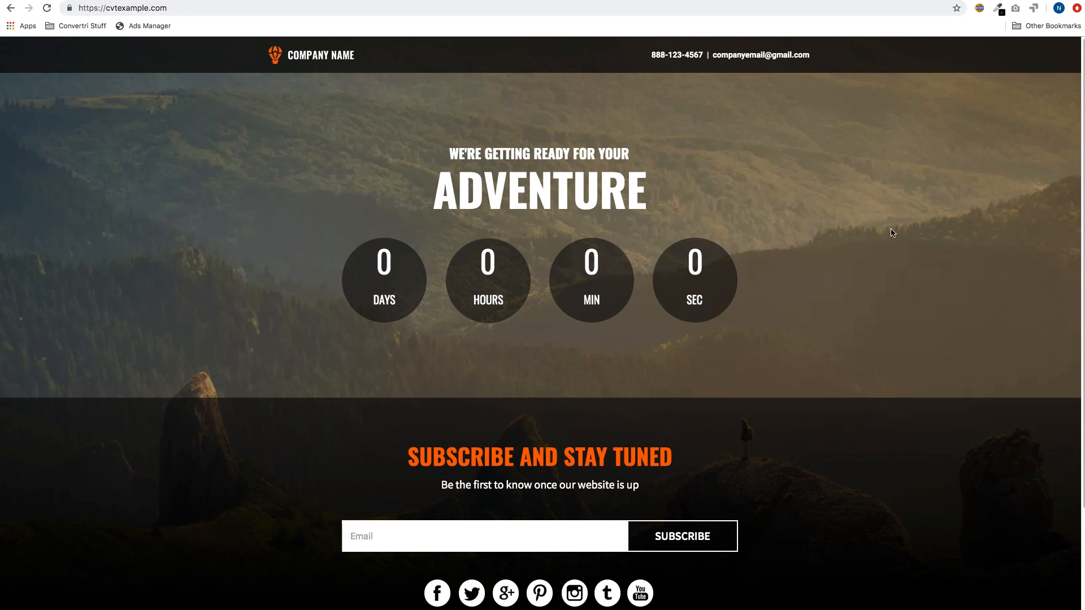